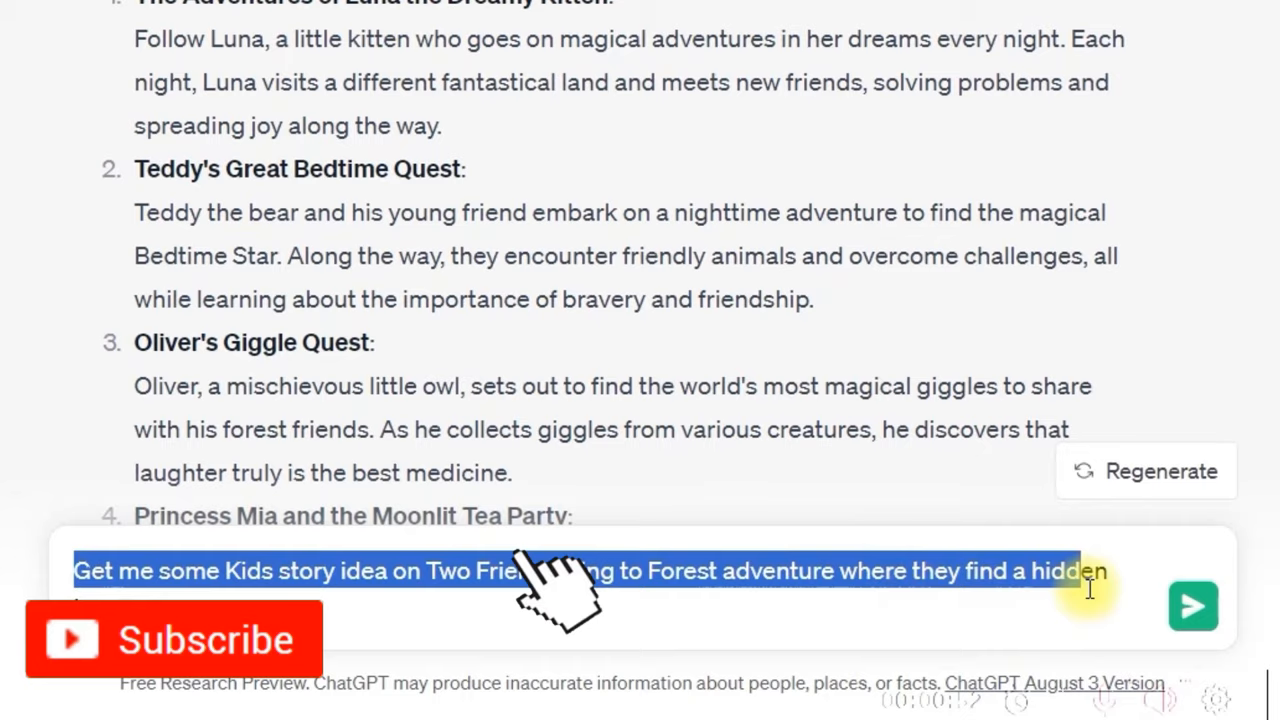
- Get a kids' forest treasure story, "The Enchanted Forest's Treasure Hunt," generated in ChatGPT
left_click(1192, 604)
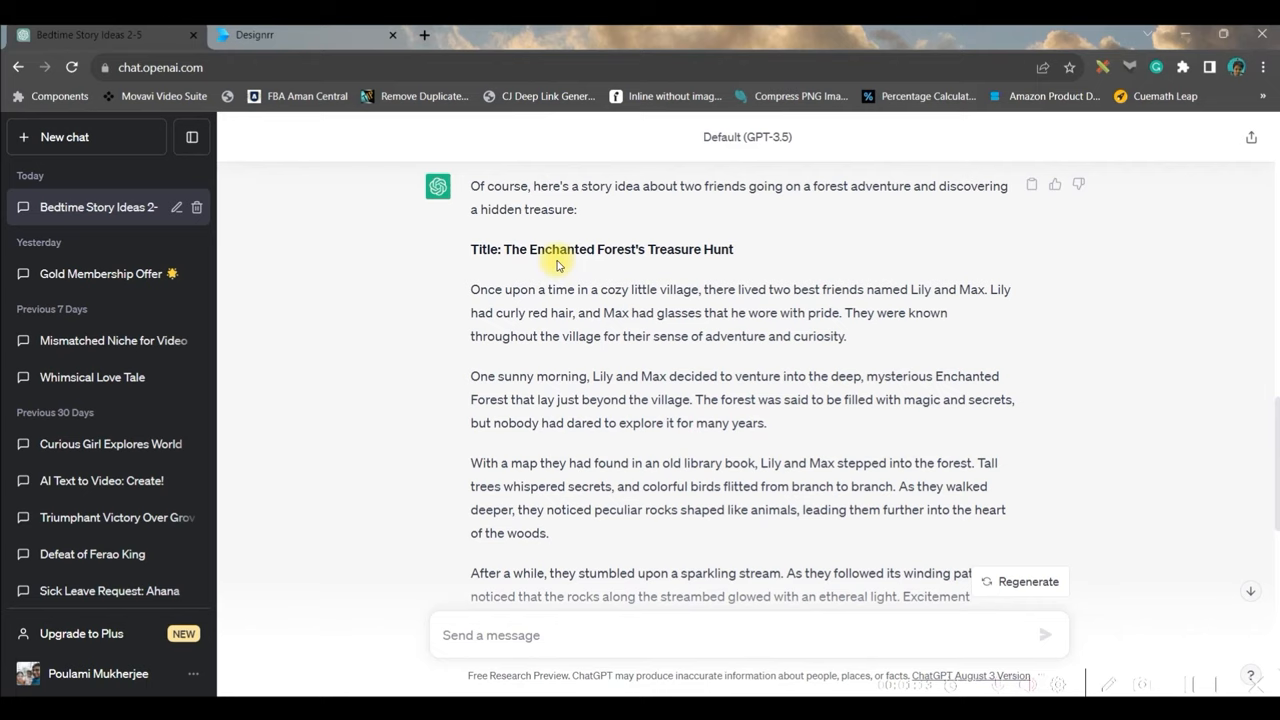
left_click_drag(504, 248, 732, 248)
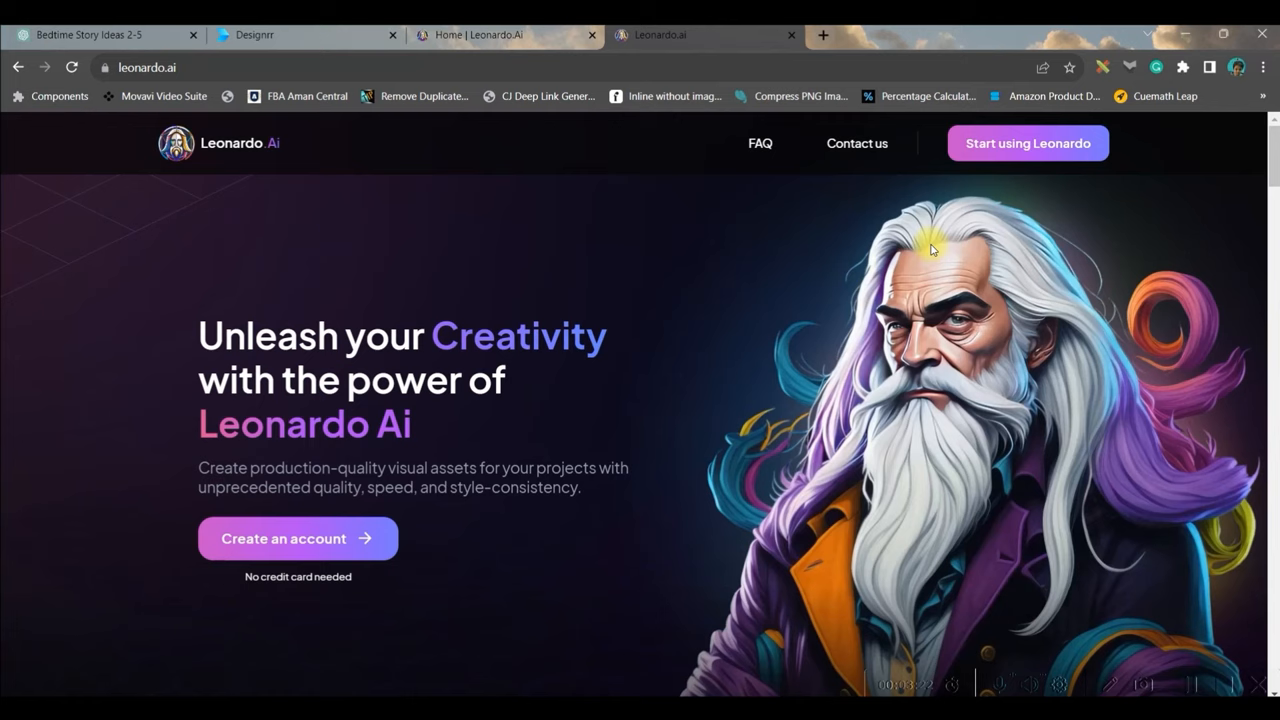
- Sign in past the whitelist notice to reach the Leonardo.Ai dashboard of featured models
left_click(1028, 144)
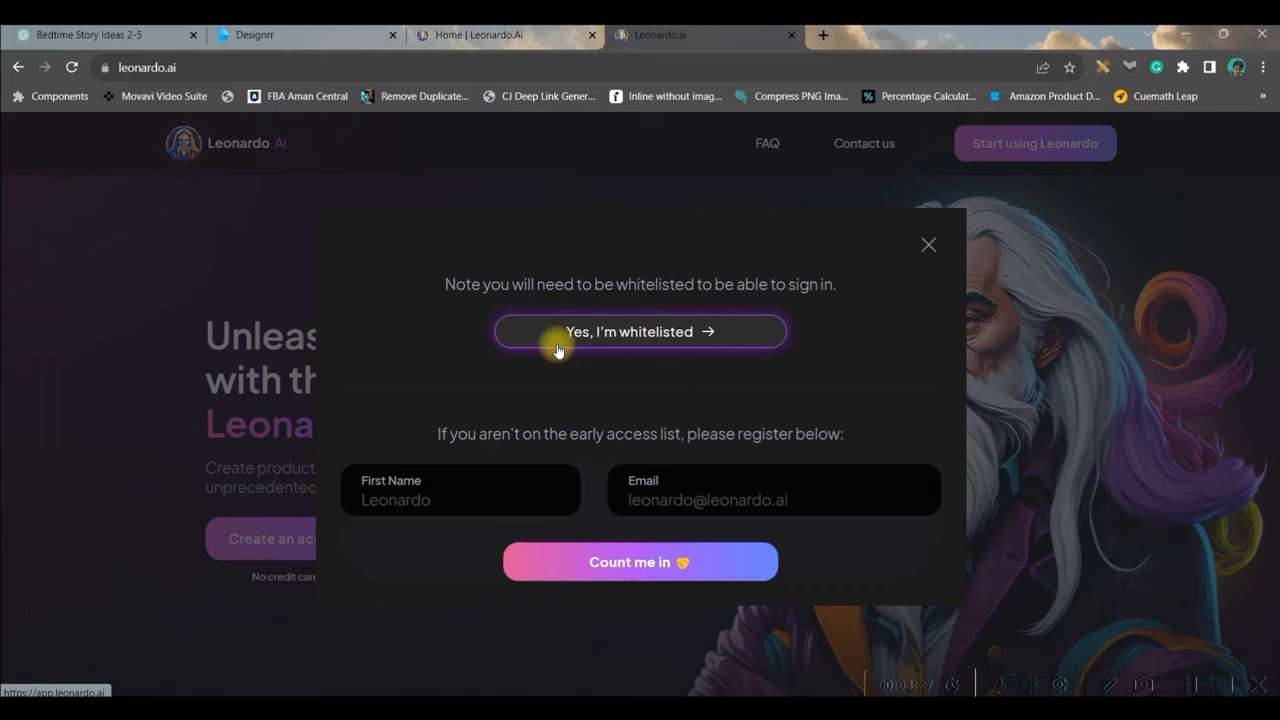
mouse_move(678, 568)
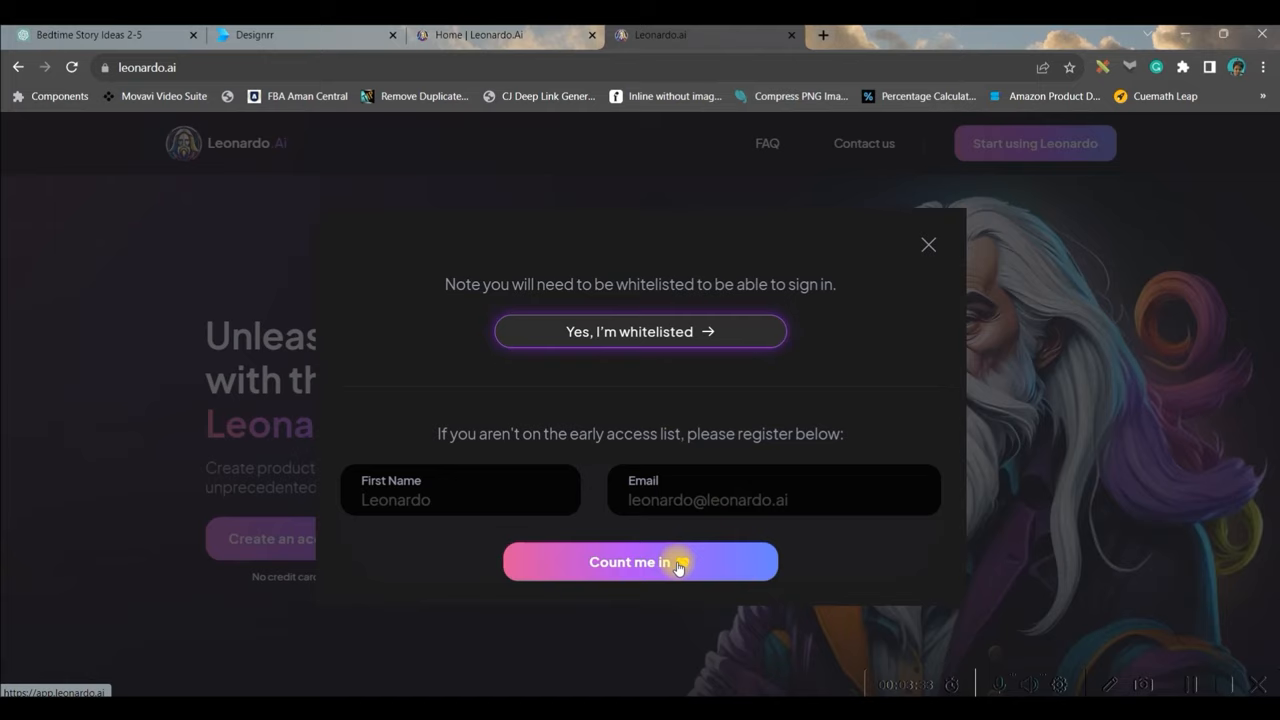
left_click(640, 560)
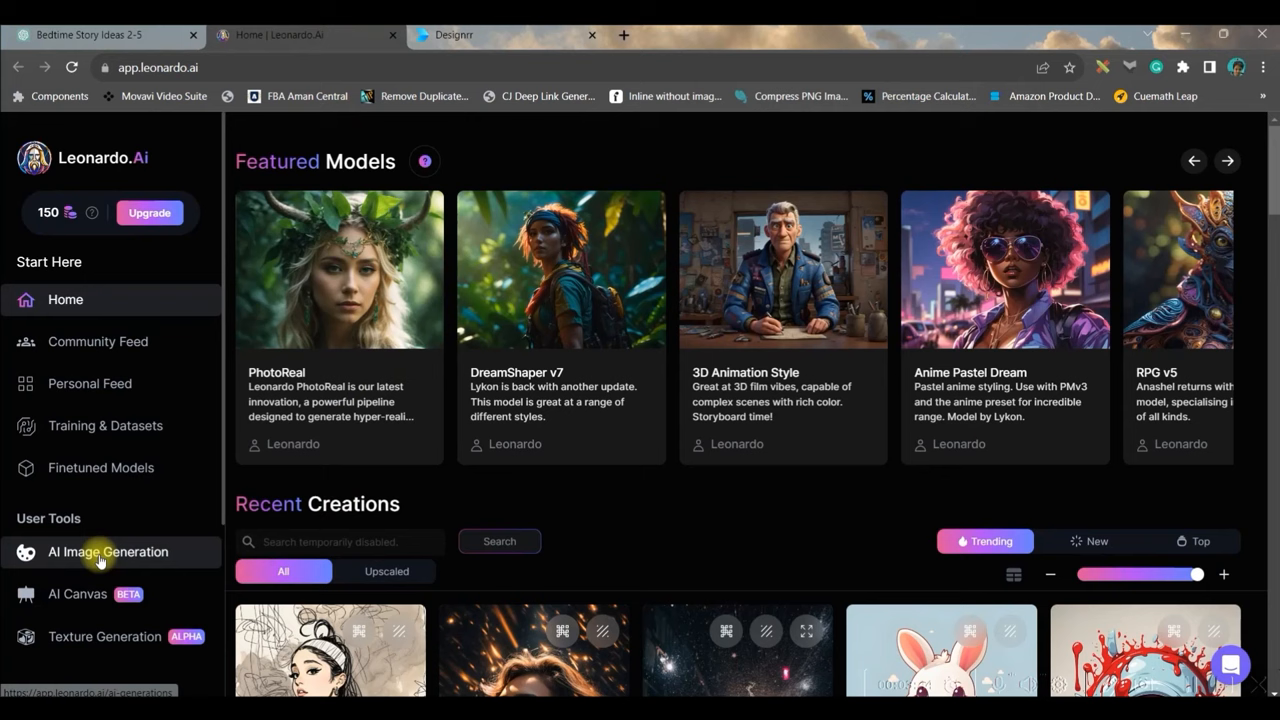
- Enter the AI Image Generation workspace, then return to the story text in ChatGPT
left_click(108, 552)
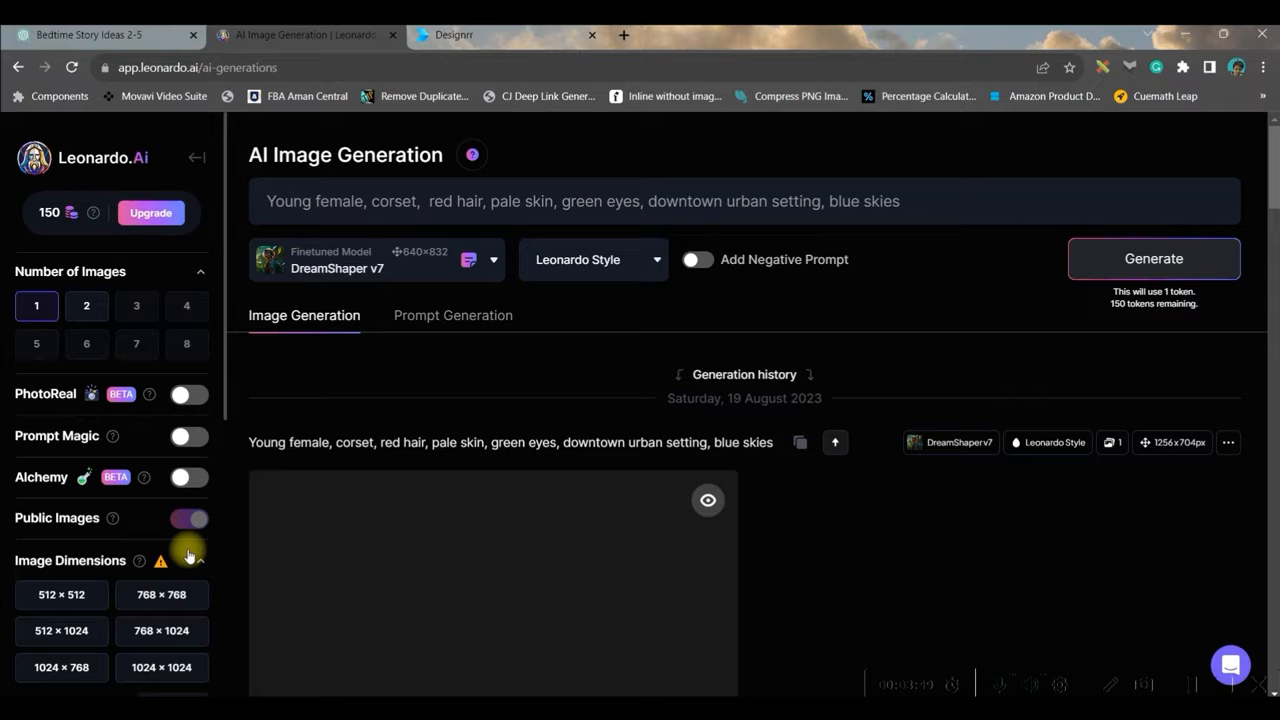
left_click(90, 34)
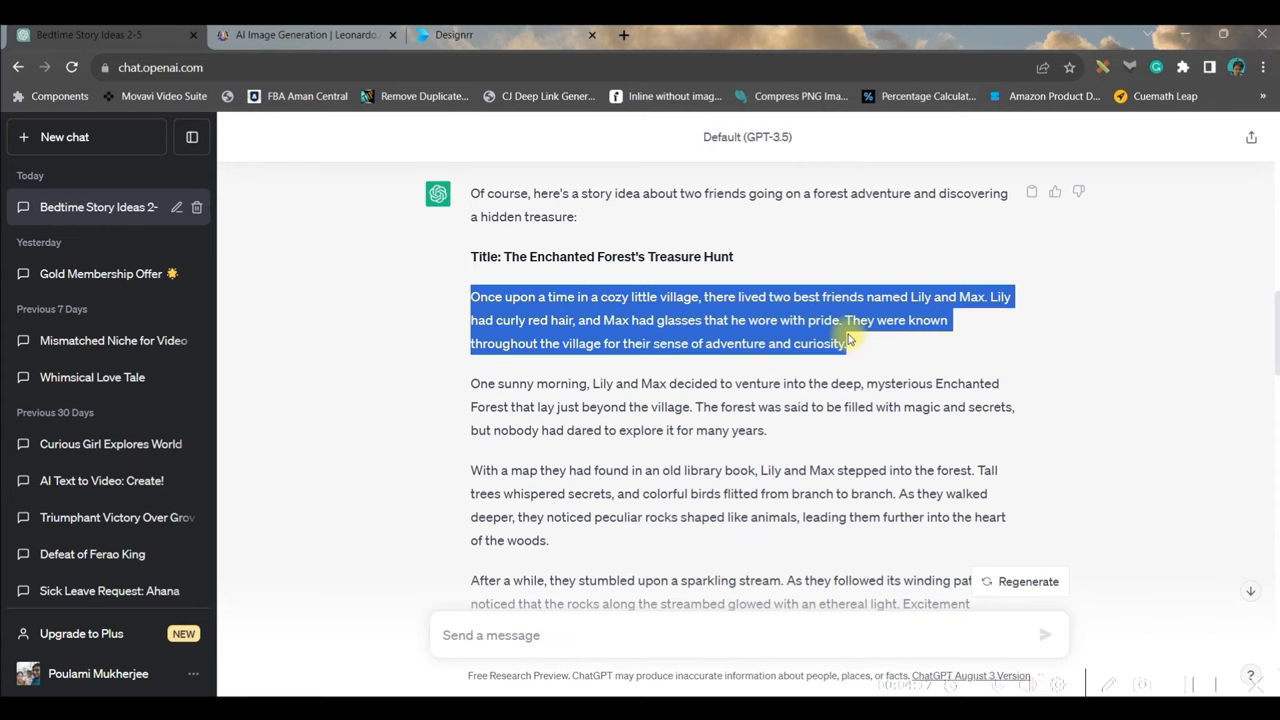
- Use the story's opening paragraph about Lily and Max as the Leonardo.Ai image prompt
left_click(304, 34)
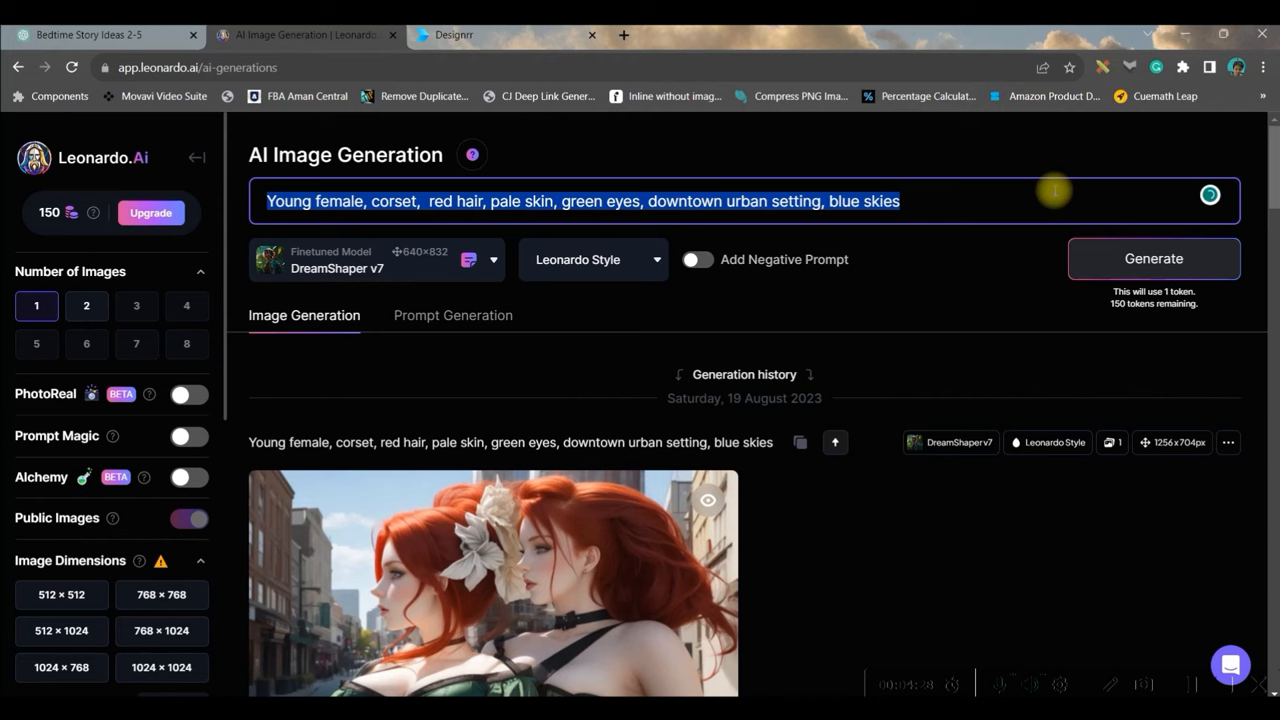
type("Once upon a time in a cozy little village, there lived two best friends named Lily and Max. Lily had curly red hair, and Max had glasses that he wore with pride. They were known throughout the village for their sense of adventure and curiosity.")
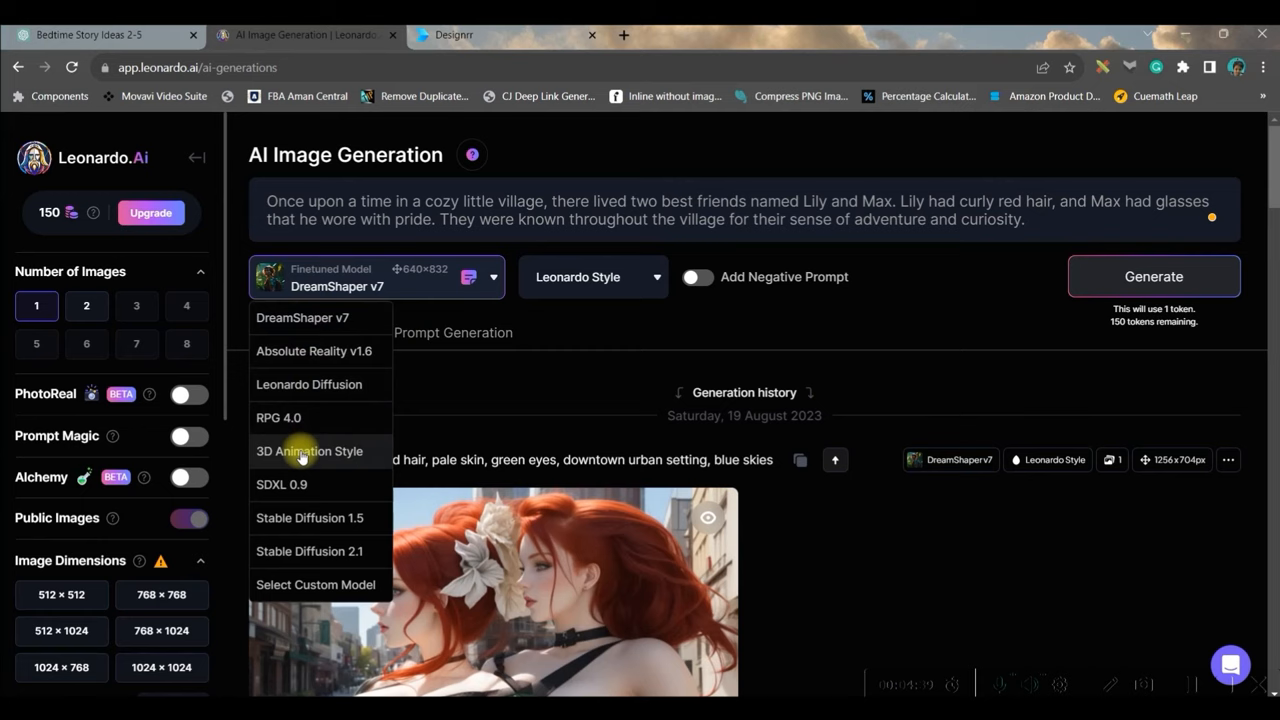
- Choose the 3D Animation Style model and add "Highly Detailed, Ultra HD, Disney Style Image" at 728×728
left_click(308, 452)
type(" Highly Detailed, Ultra HD, Disney Style Image of")
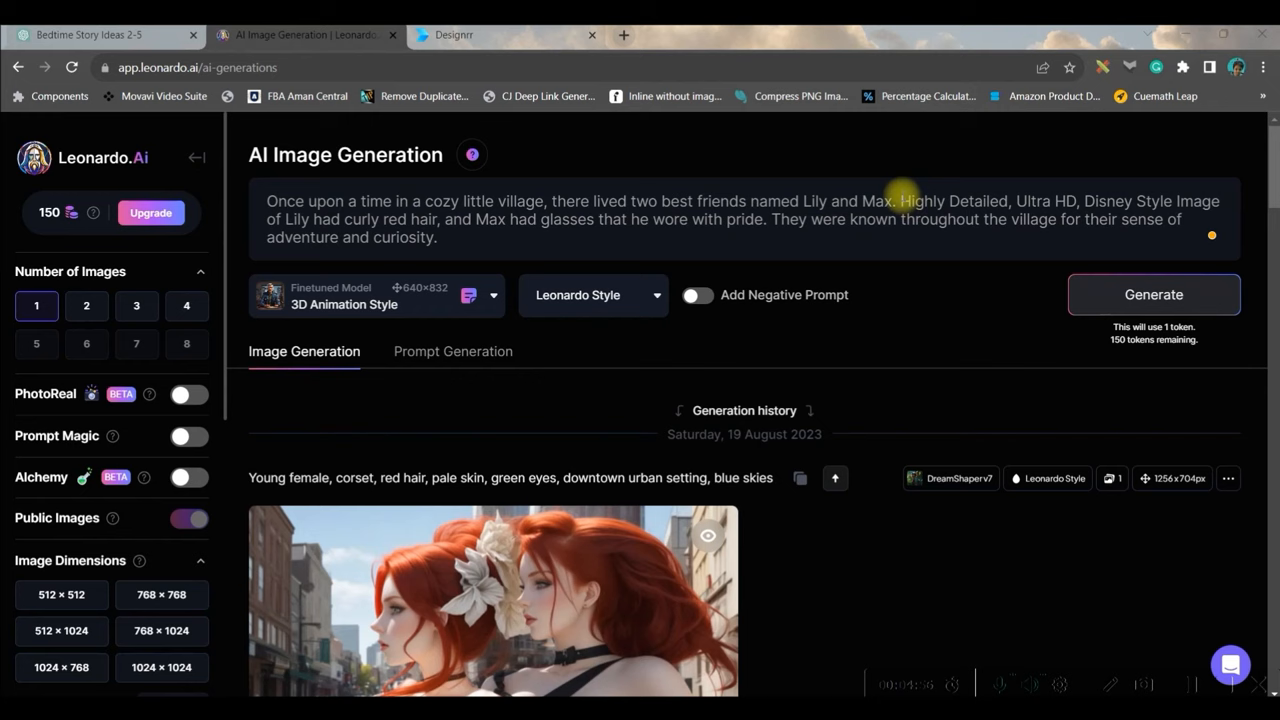
left_click_drag(900, 200, 1220, 200)
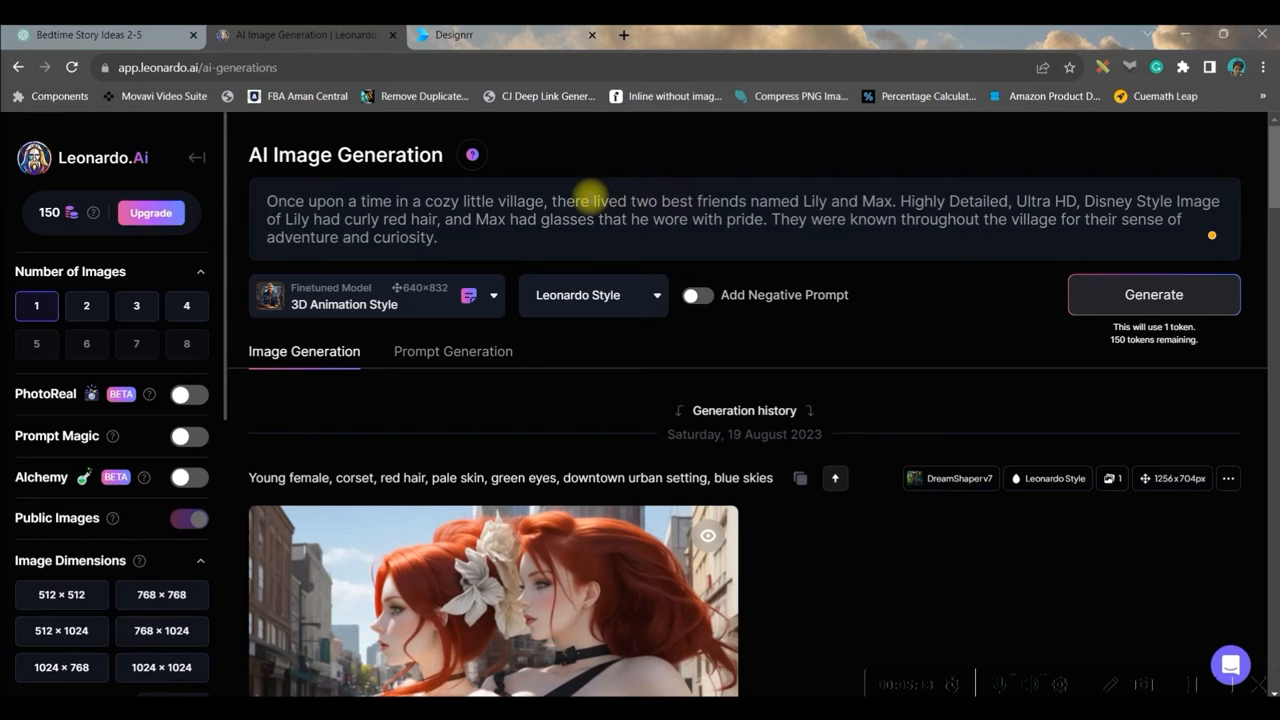
left_click_drag(898, 200, 1220, 200)
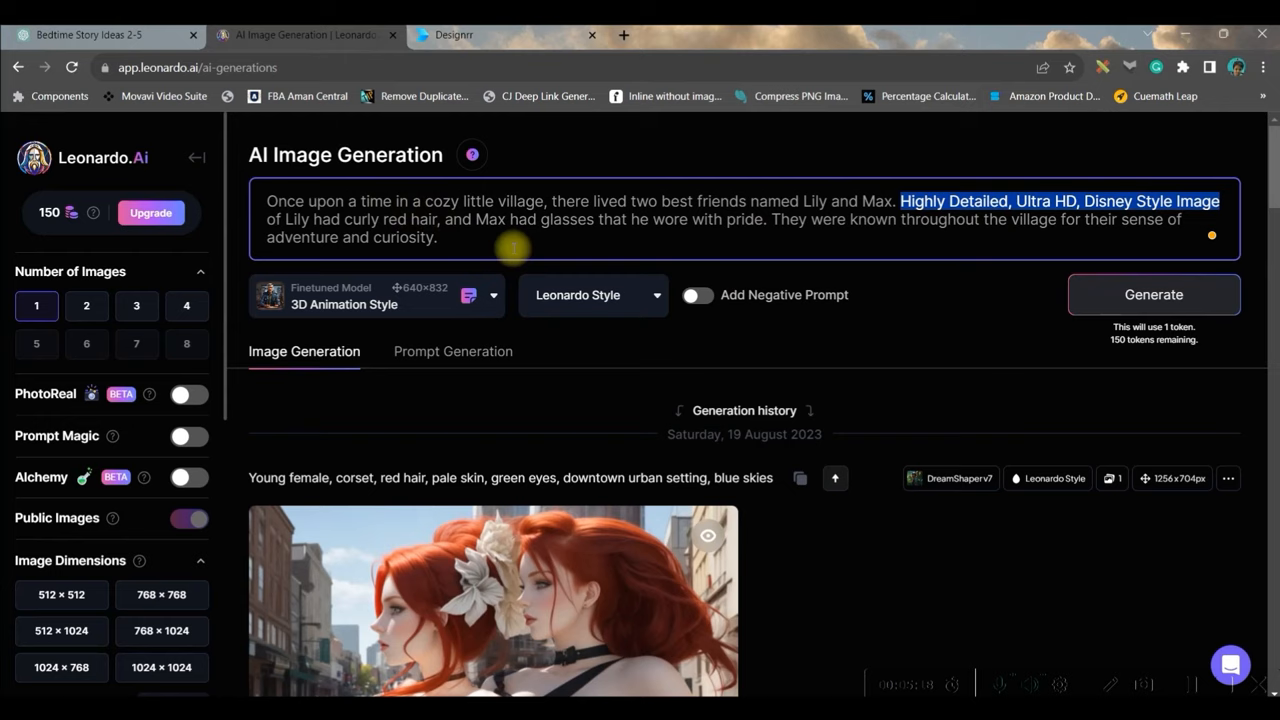
left_click(86, 304)
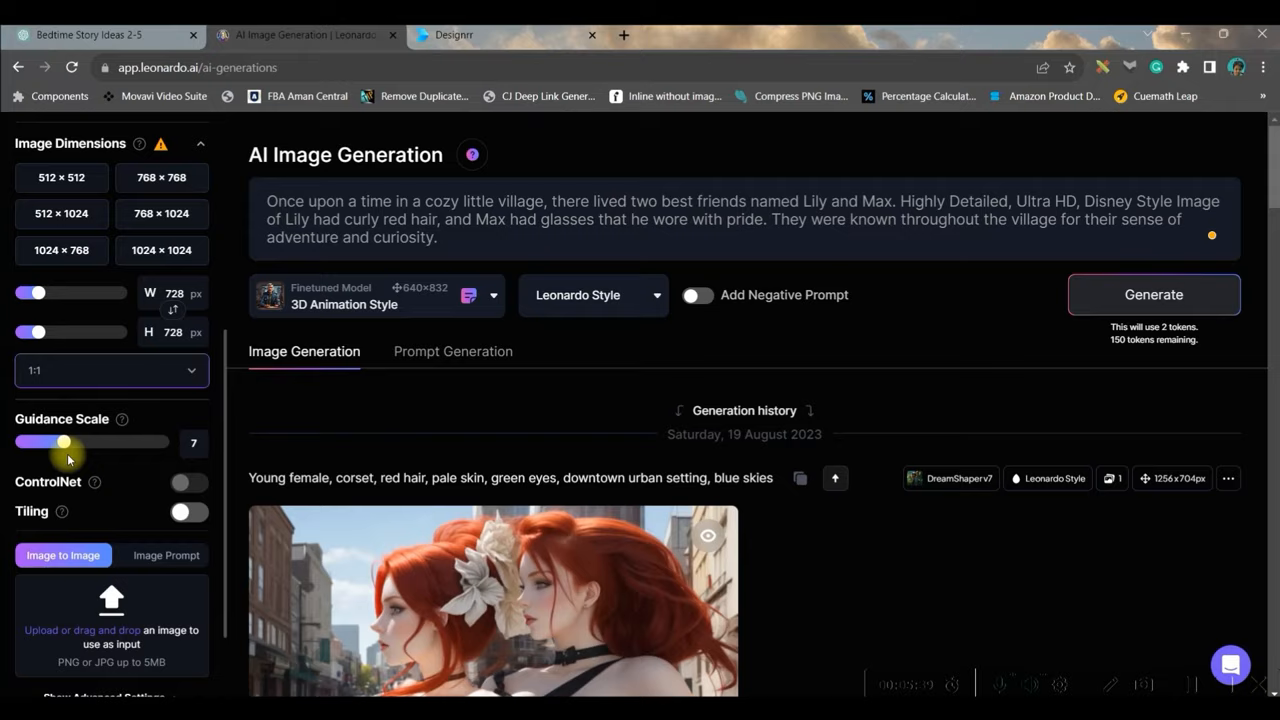
- Generate two Prompt Magic images of Lily and Max, then add the Enchanted Forest paragraph to the prompt
scroll("down", 3)
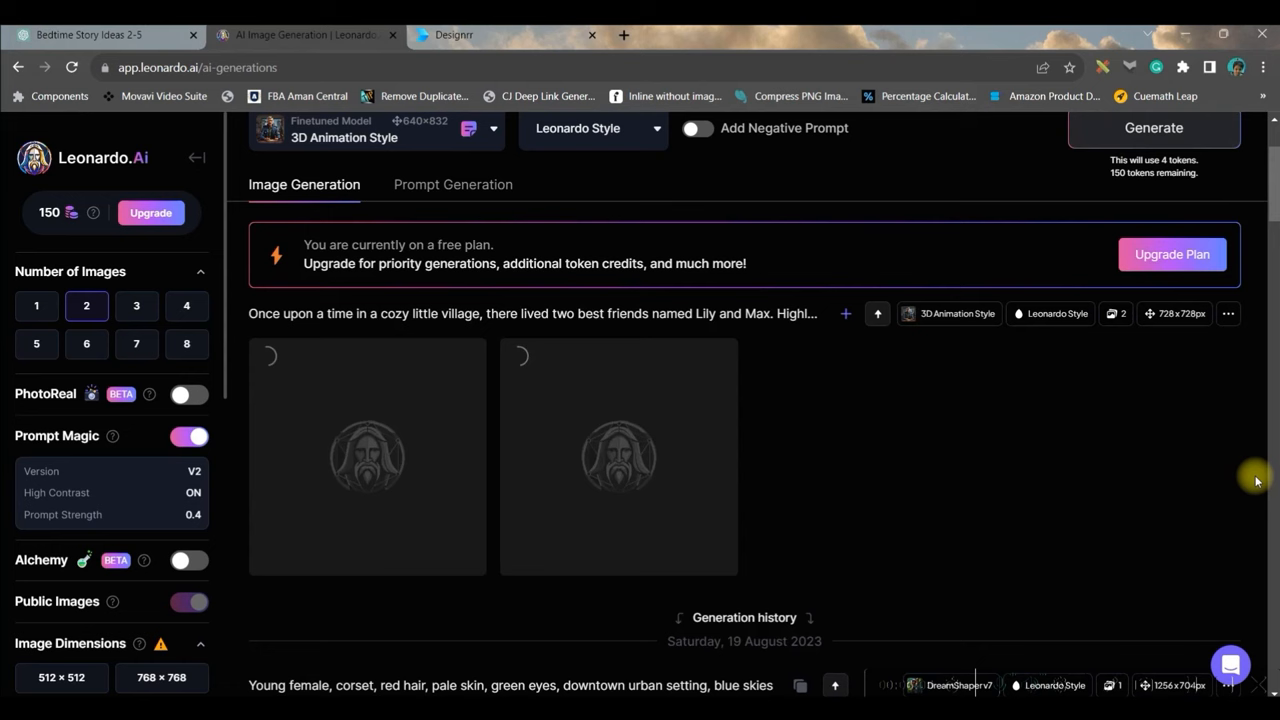
left_click(368, 456)
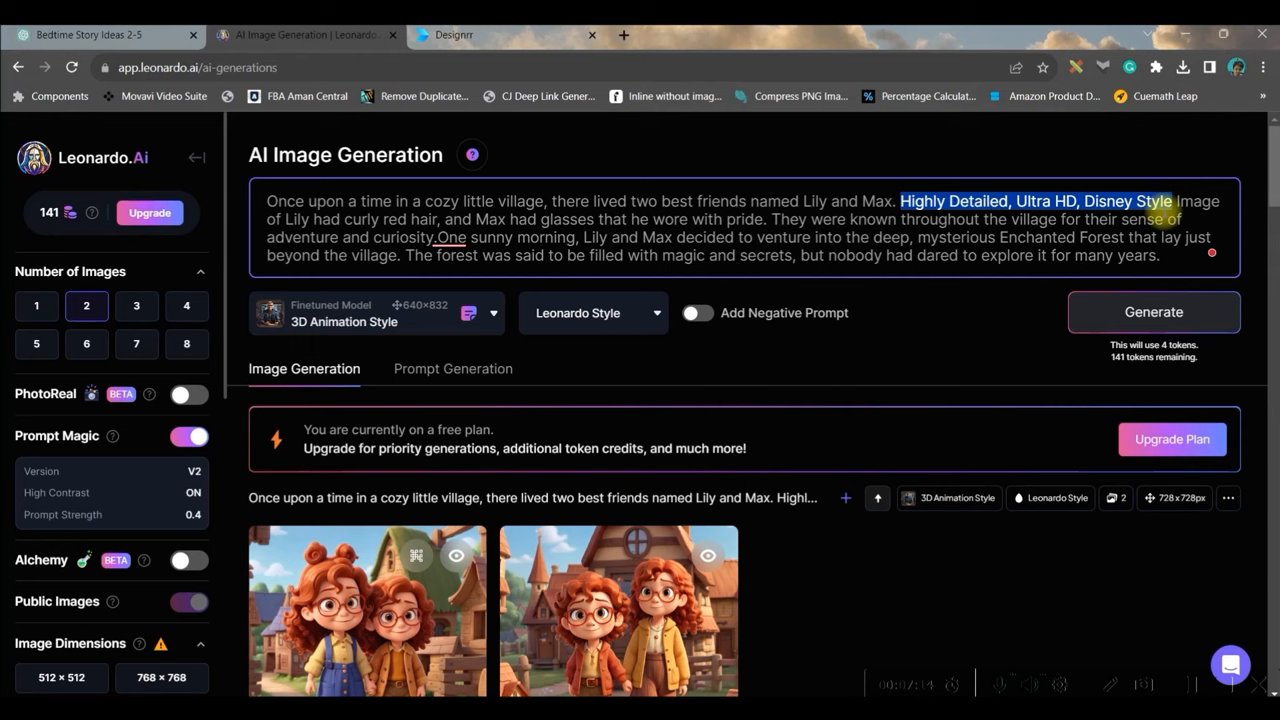
- Generate two images of Lily and Max setting off into the enchanted forest
left_click(1152, 312)
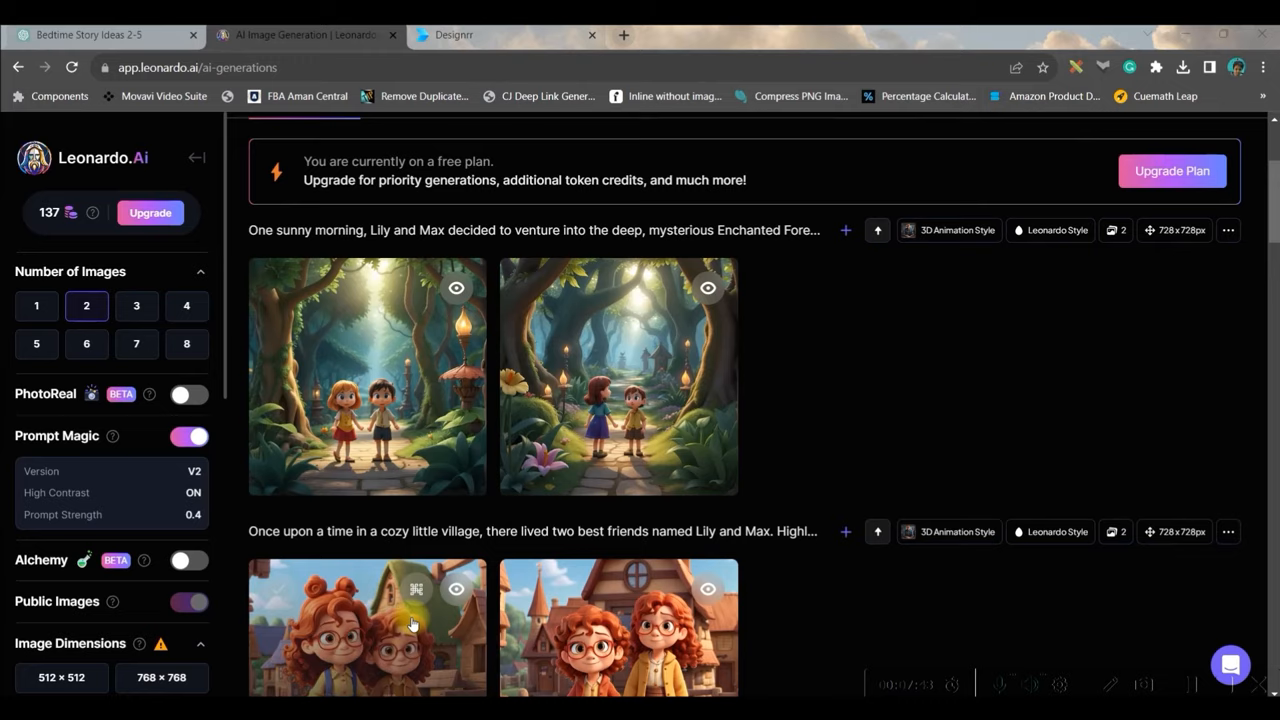
scroll("down", 3)
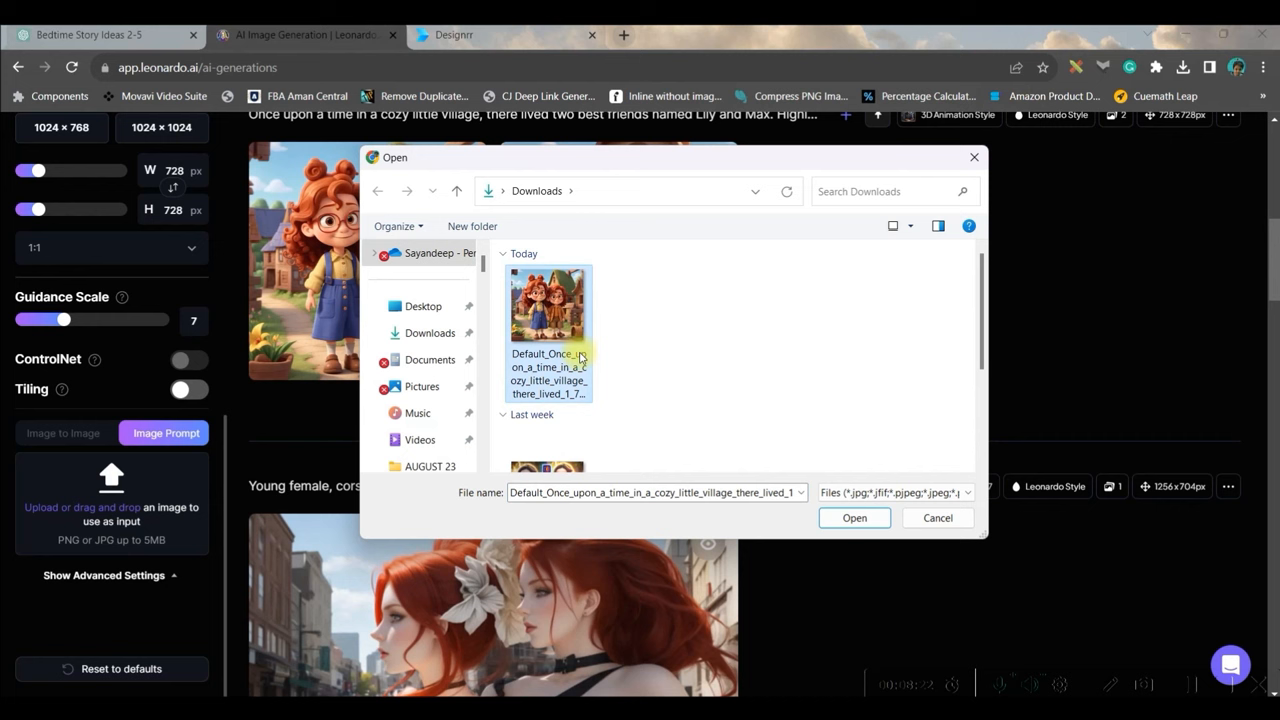
- Generate two more forest images from the uploaded Lily and Max picture with the little girl/little boy prompt
left_click(852, 516)
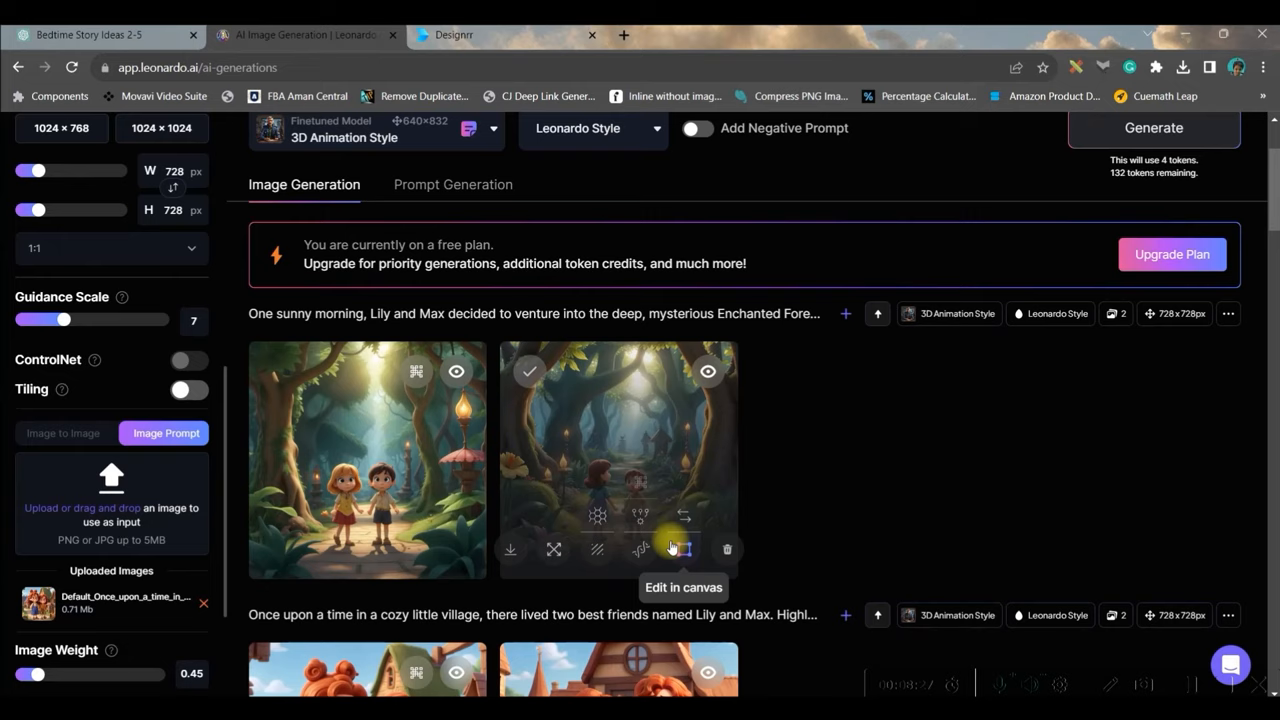
scroll("down", 3)
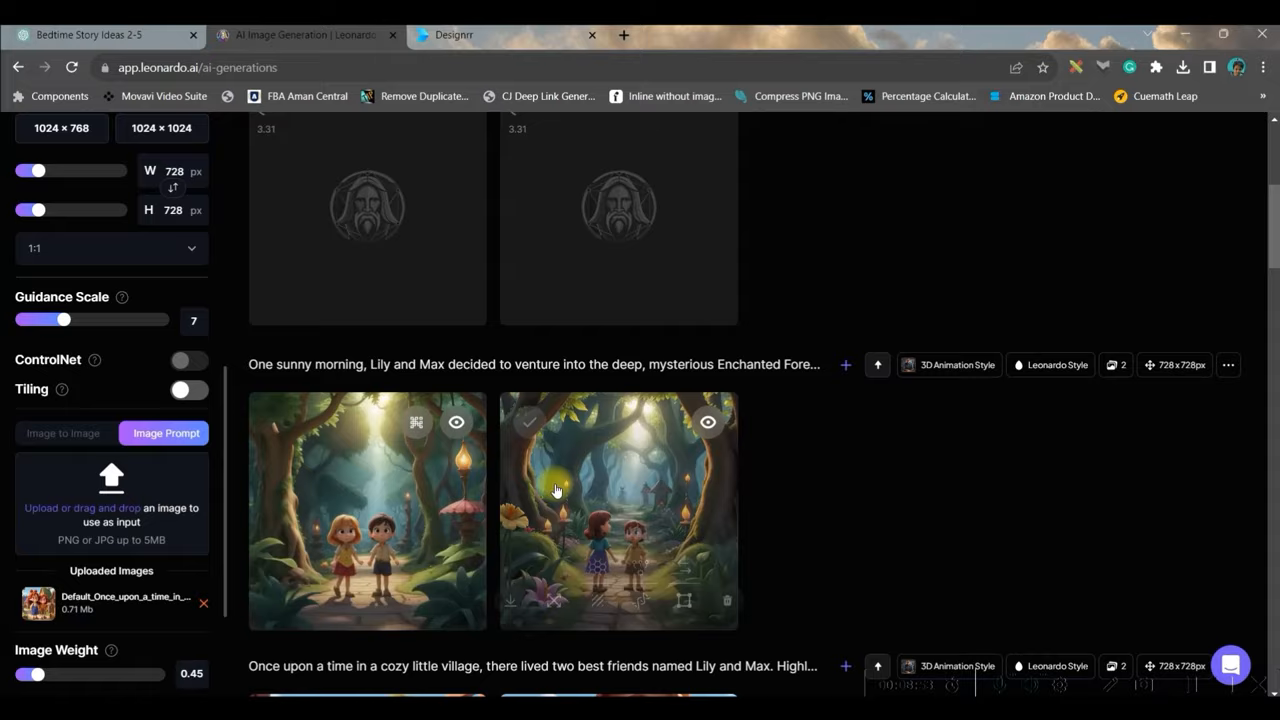
left_click(618, 510)
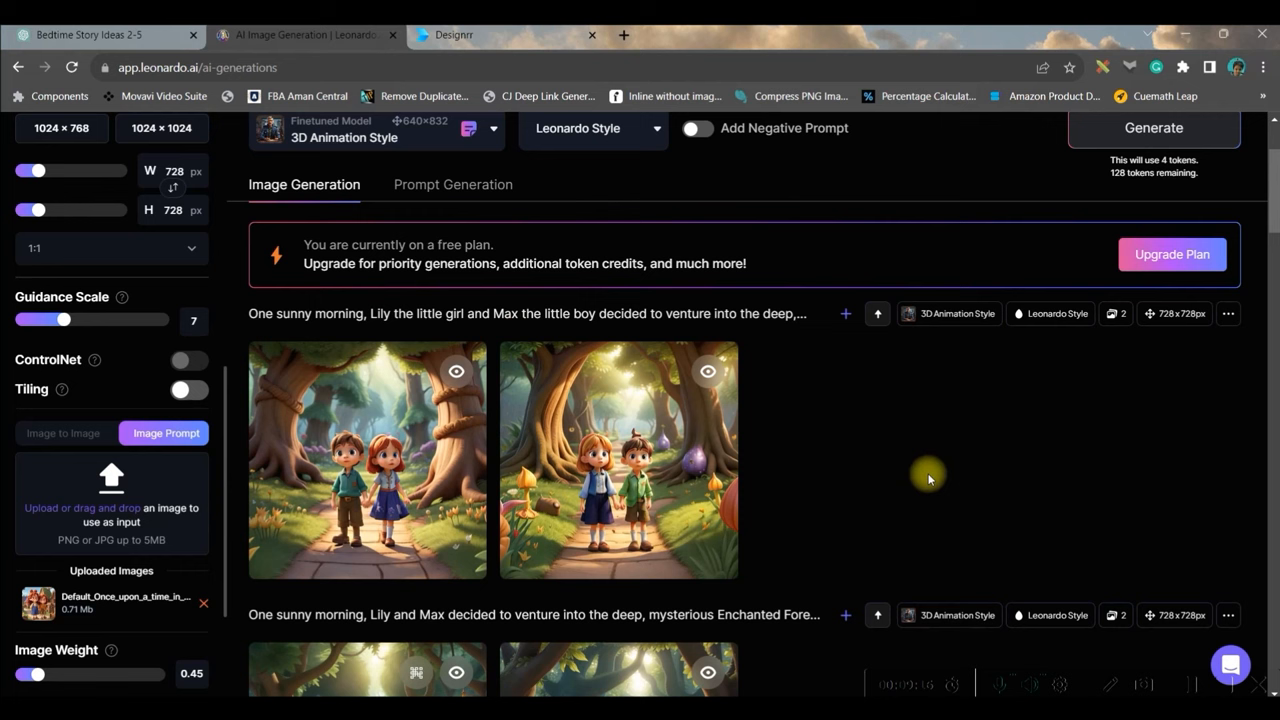
left_click(1172, 254)
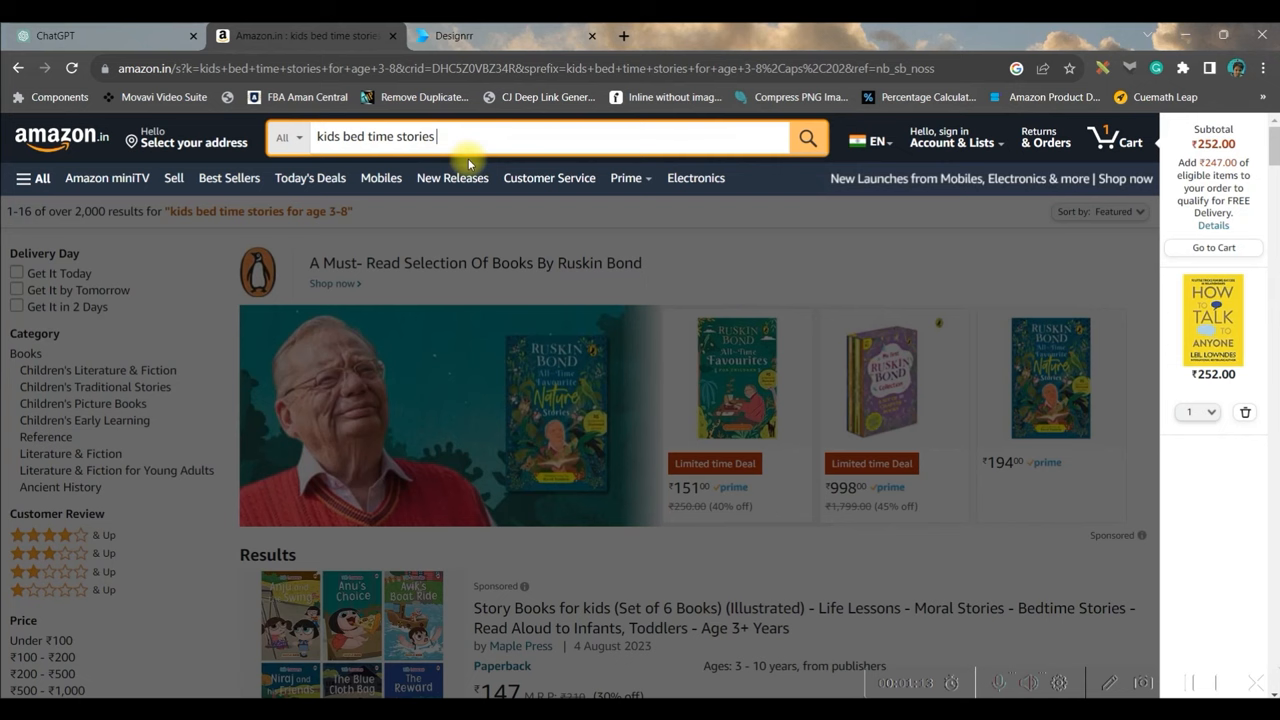
- Search Amazon for "kids bed time stories" and see over 20,000 book results
left_click(550, 136)
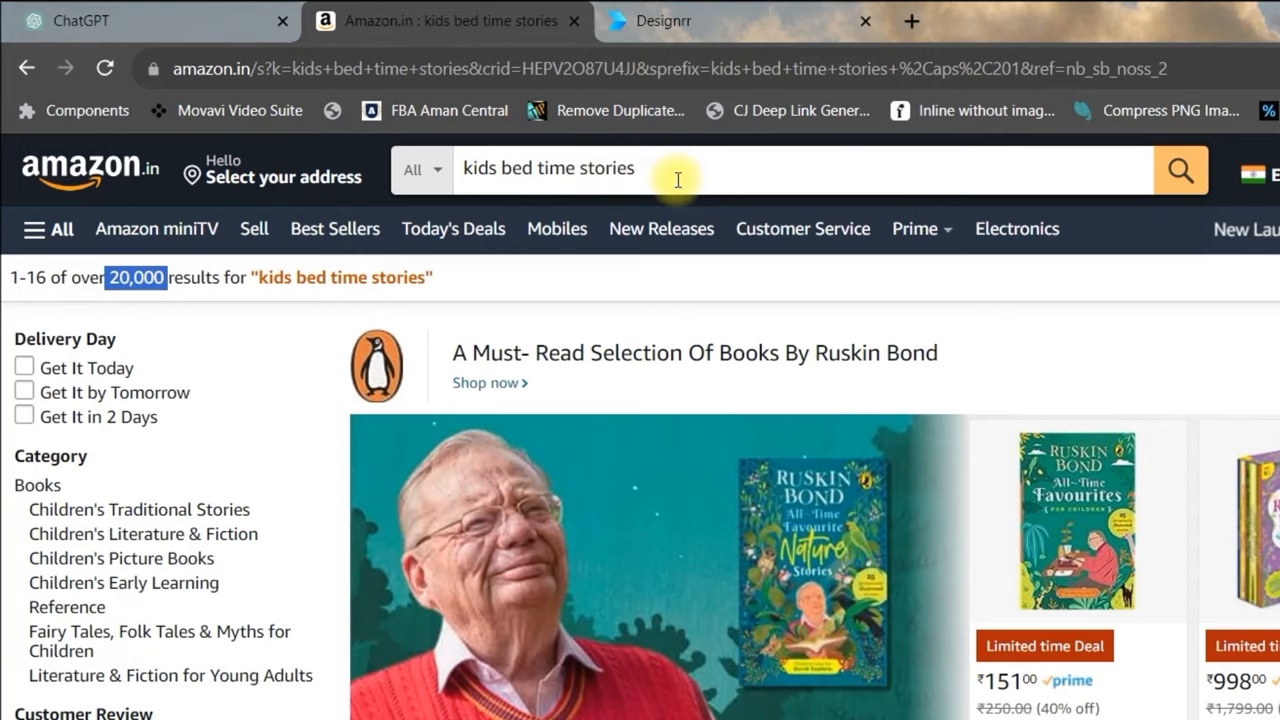
type("agre")
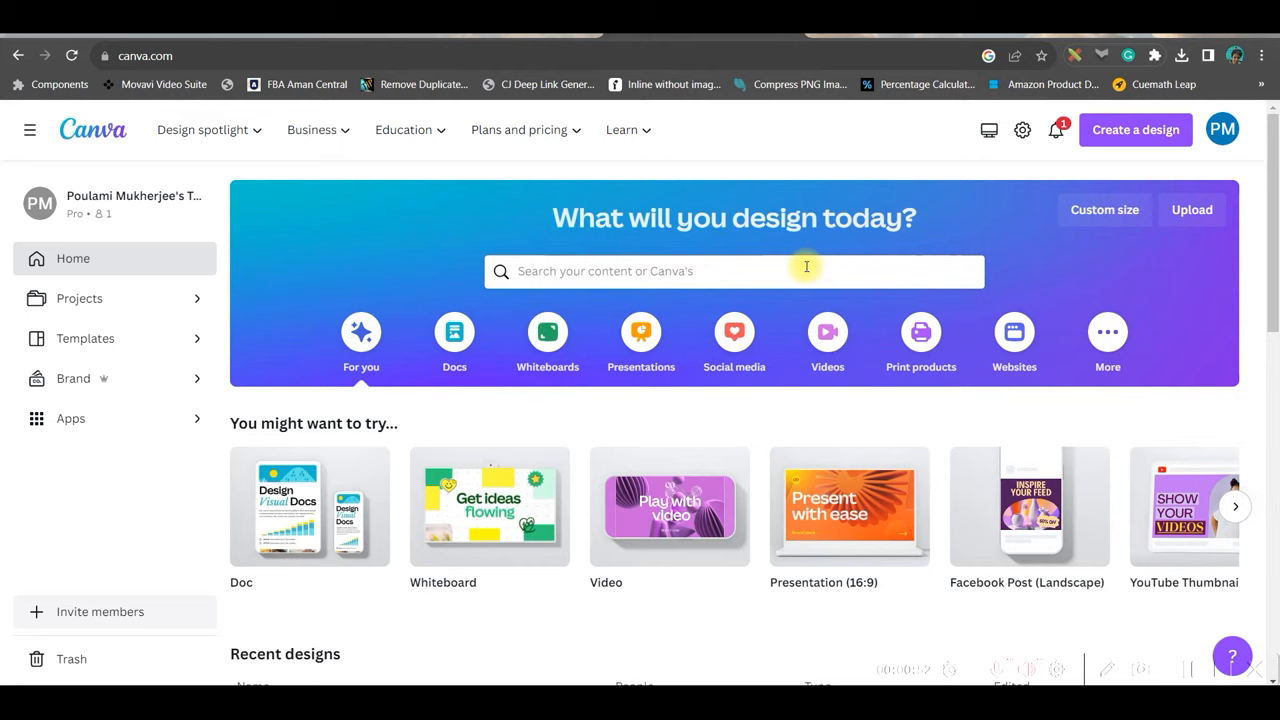
- Search Canva for "story book" and create a blank Story Book design
left_click(732, 272)
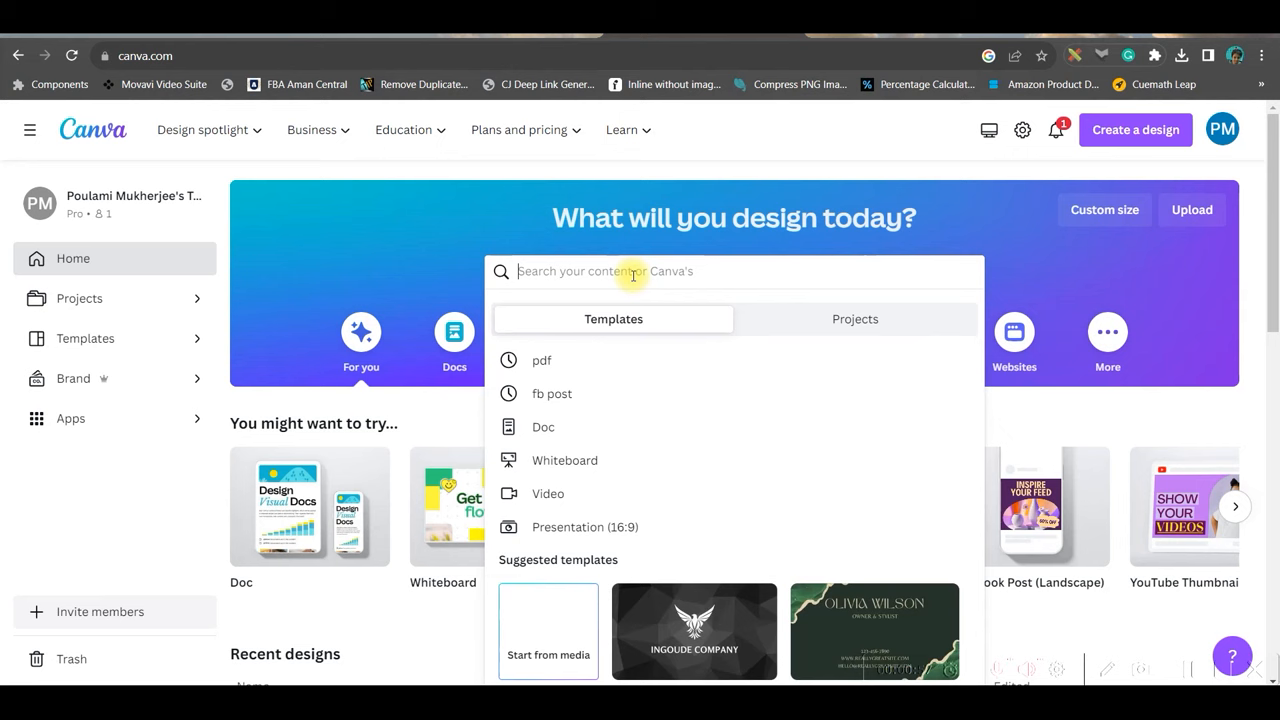
type("story book")
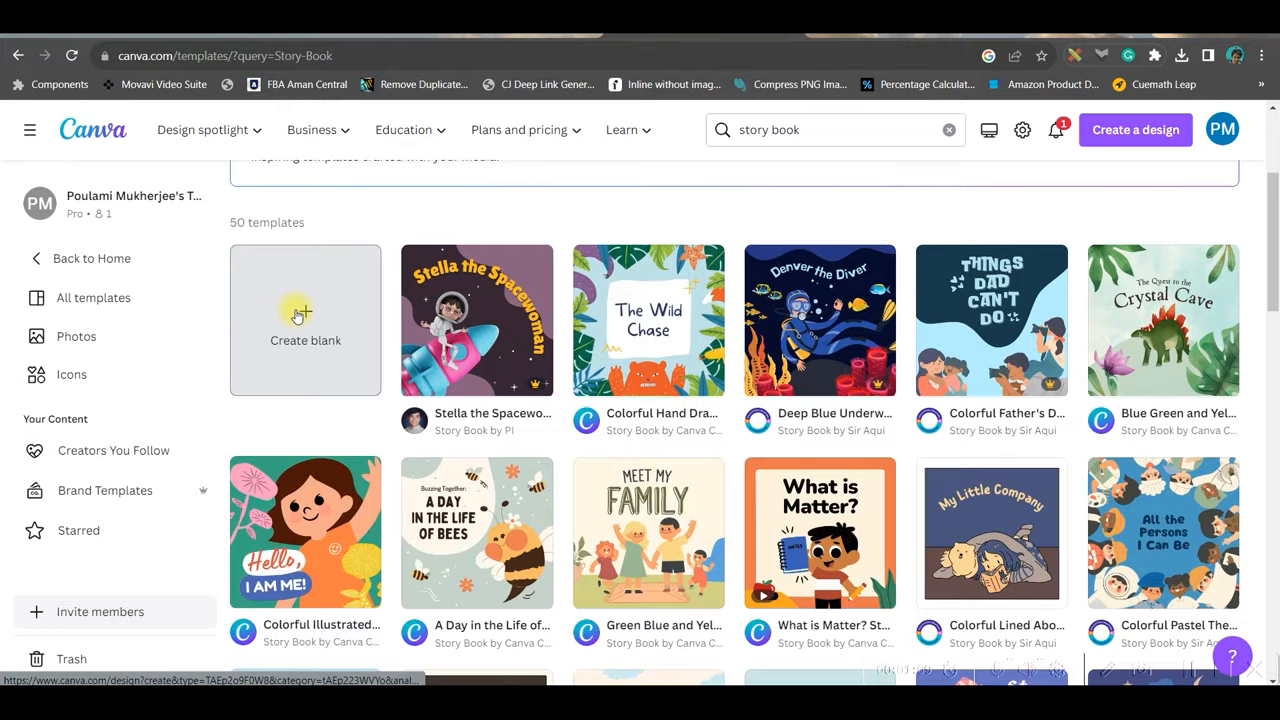
left_click(304, 320)
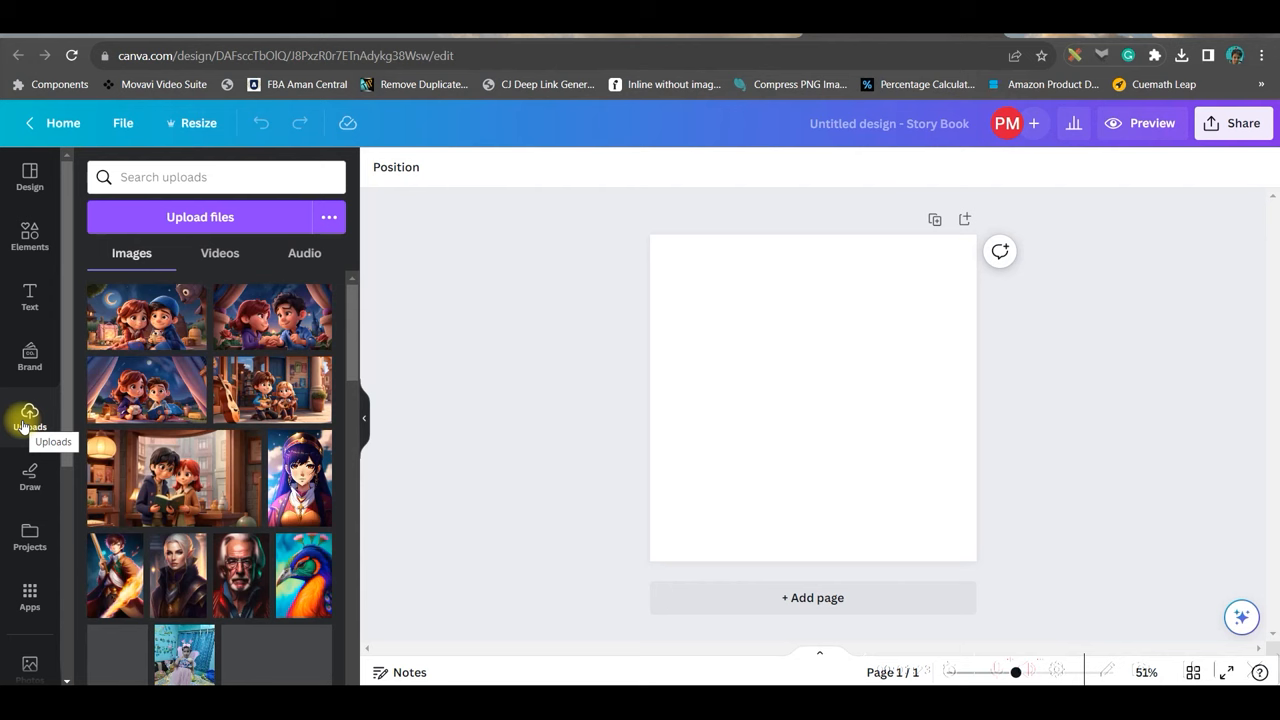
- Upload the illustrations from the ASSETS folder and place the village picture of Lily and Max
left_click(200, 216)
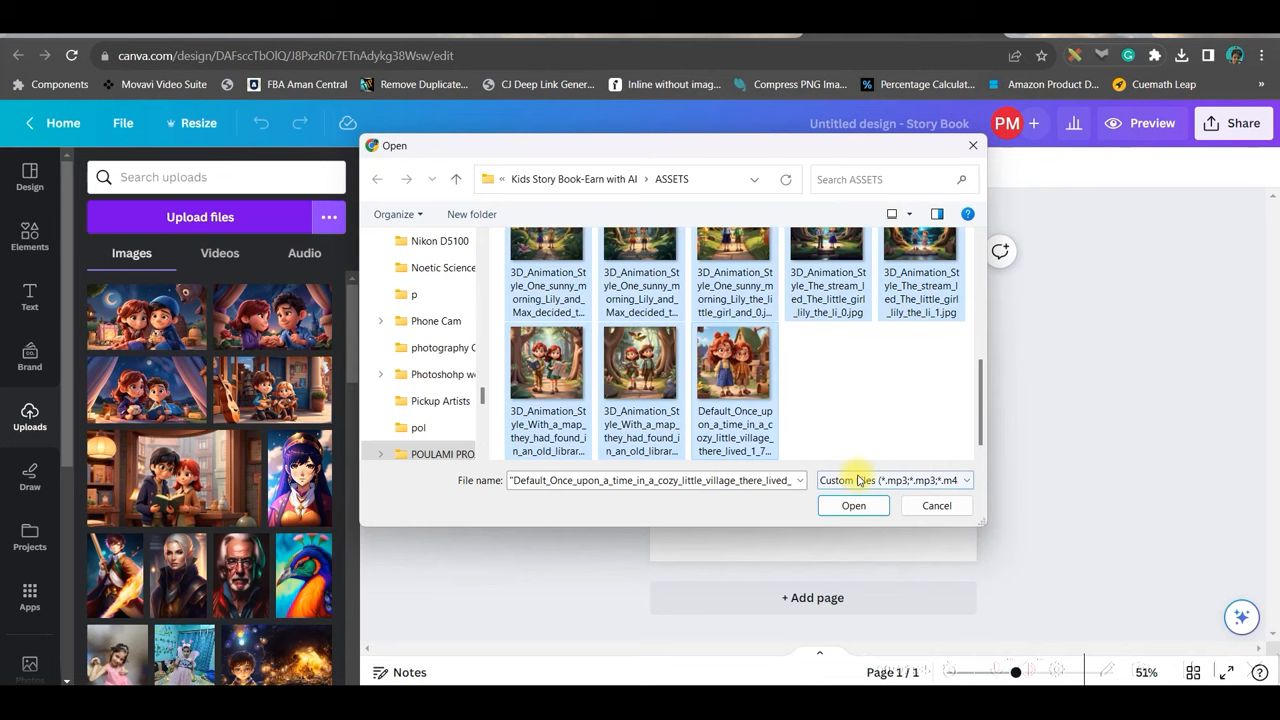
left_click(852, 504)
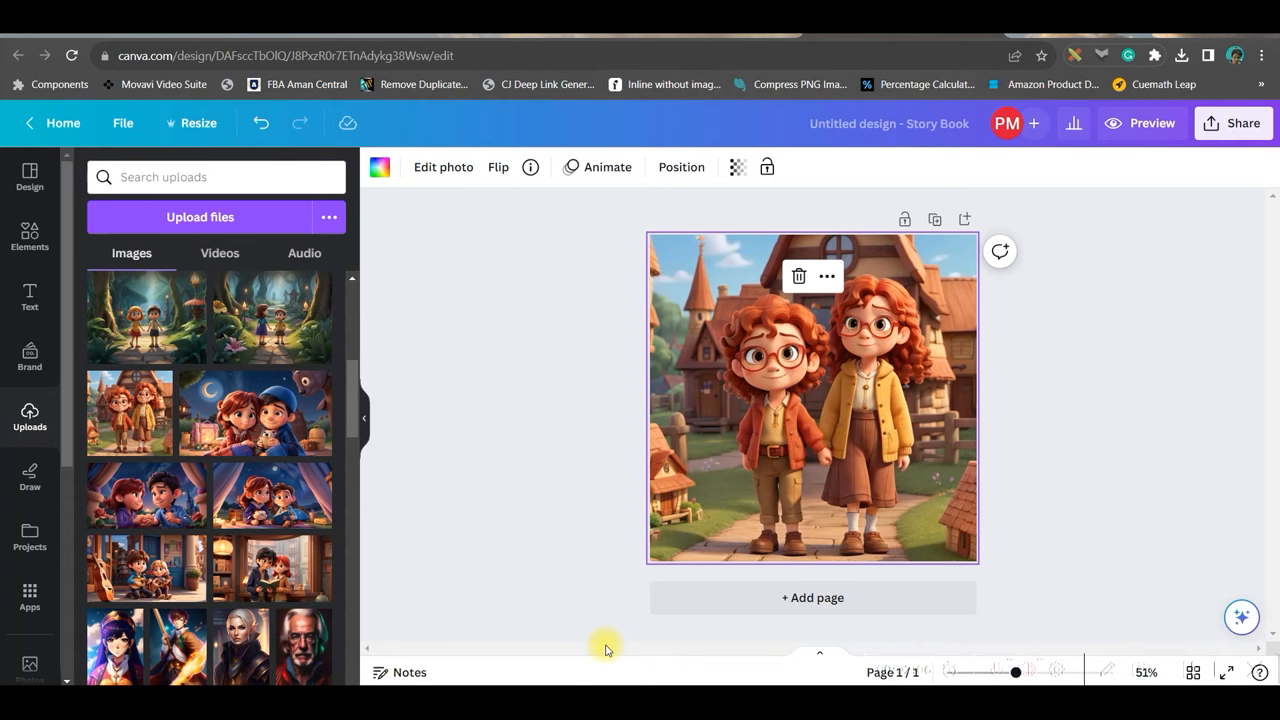
- Add new pages and drop an uploaded illustration, such as the glowing forest archway, onto each
left_click(812, 596)
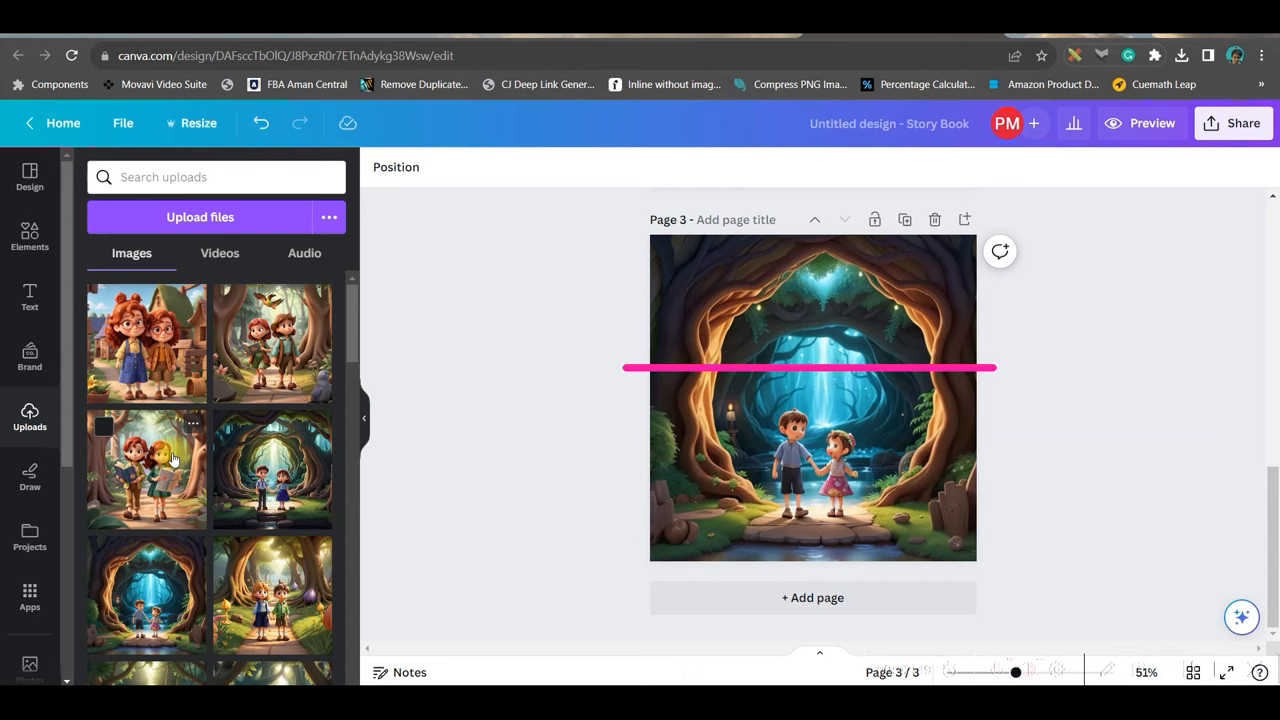
scroll("up", 3)
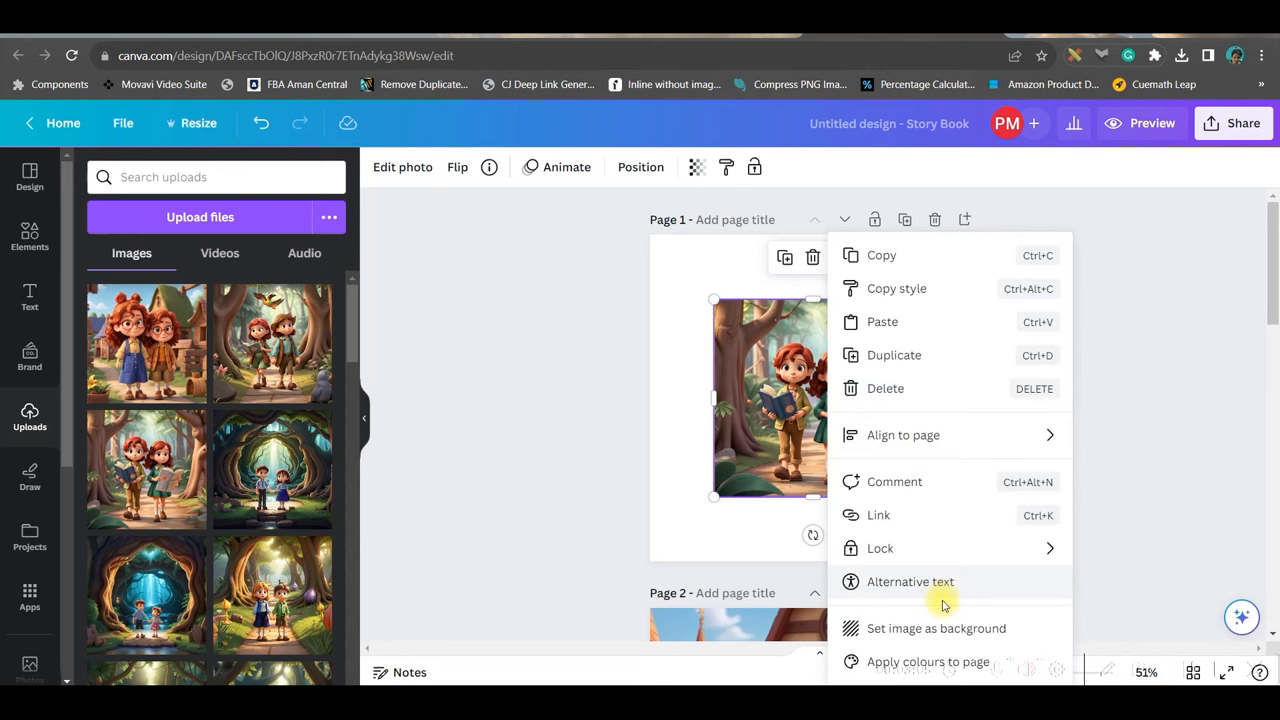
- Edit the page 1 forest-reading illustration and raise its Brightness to 14
left_click(444, 168)
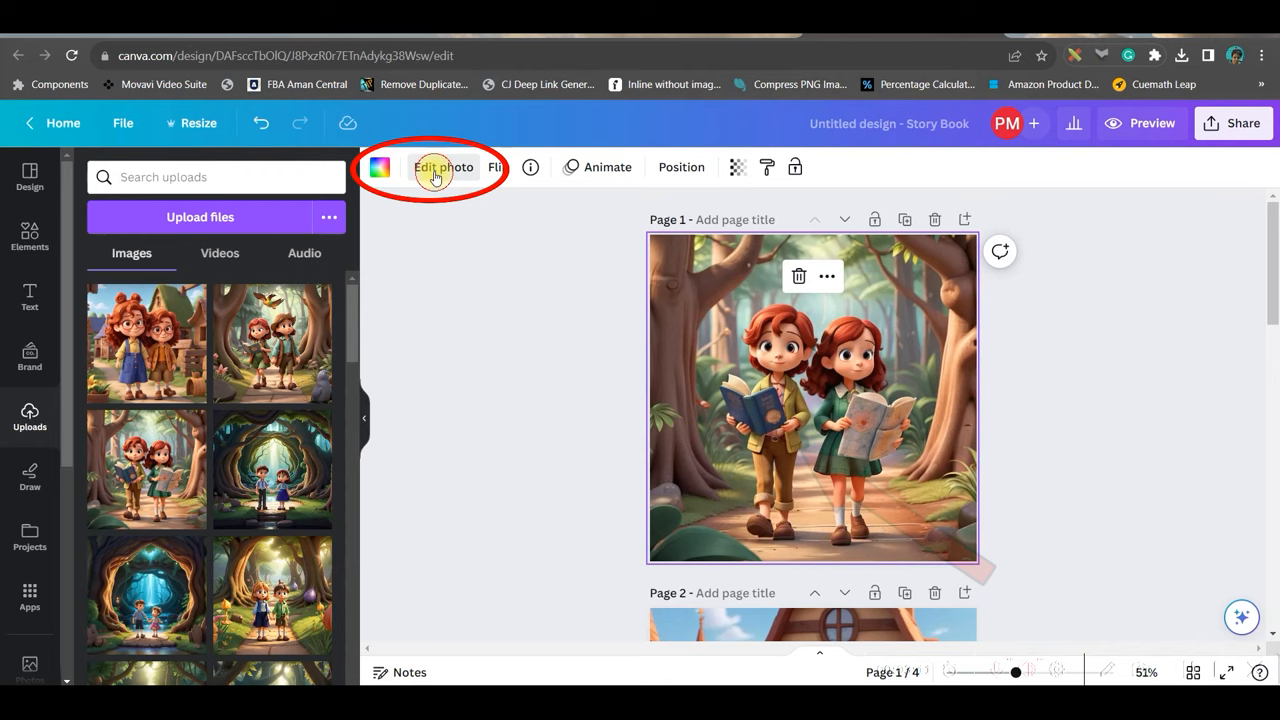
left_click(444, 168)
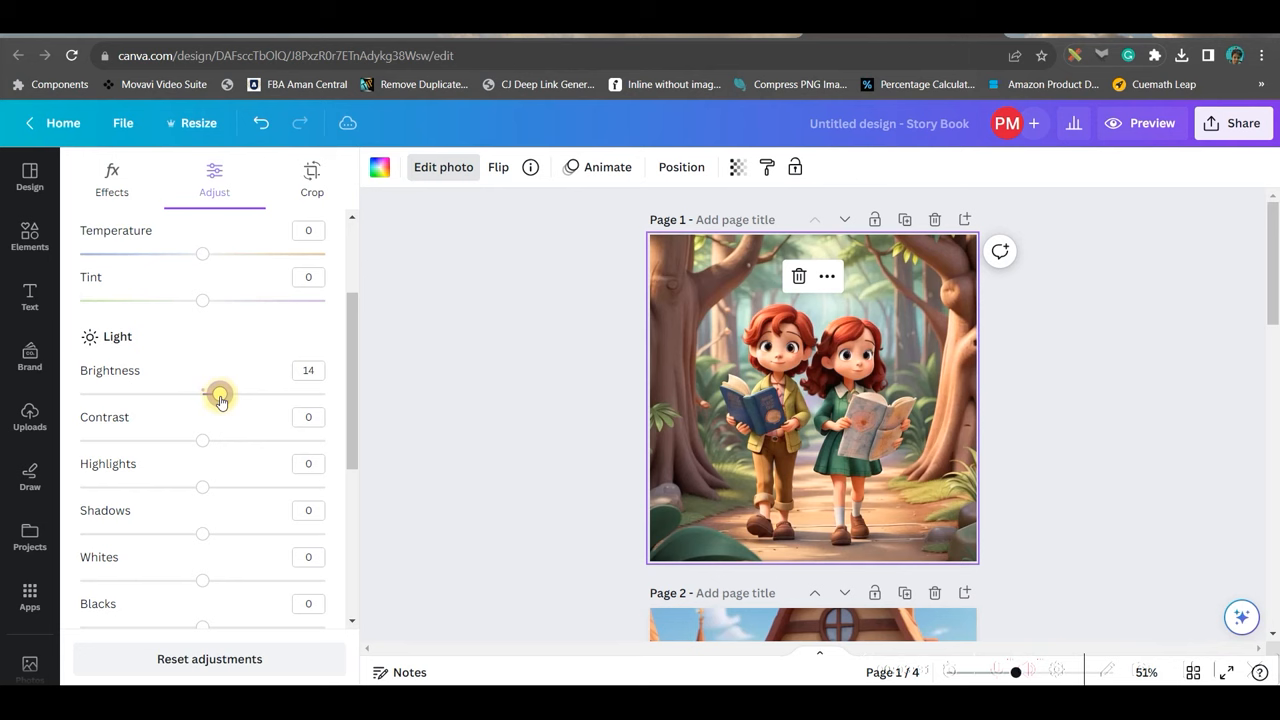
left_click(28, 296)
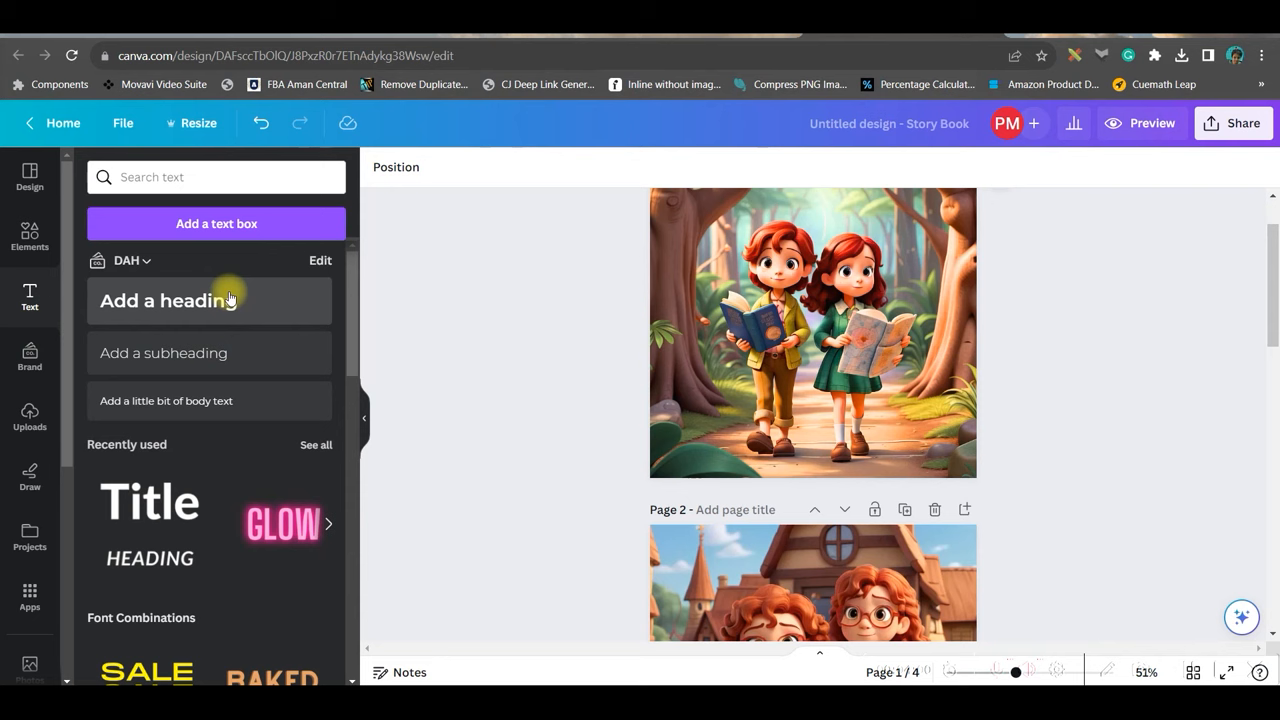
- Add the heading 'The Enchanted Forest's Treasure Hunt' on page 1 in Distillery Strong
left_click(168, 300)
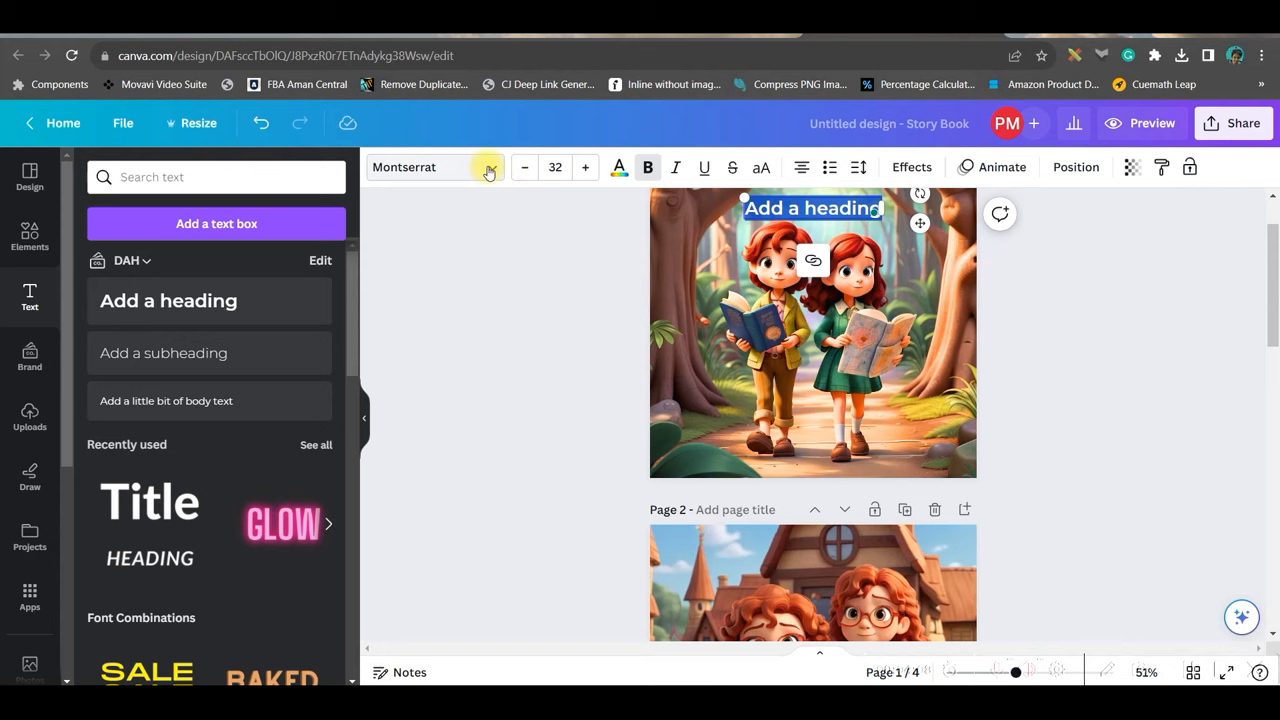
left_click(436, 168)
type("THE ENCHANTED FOREST'S TREASURE HUNT")
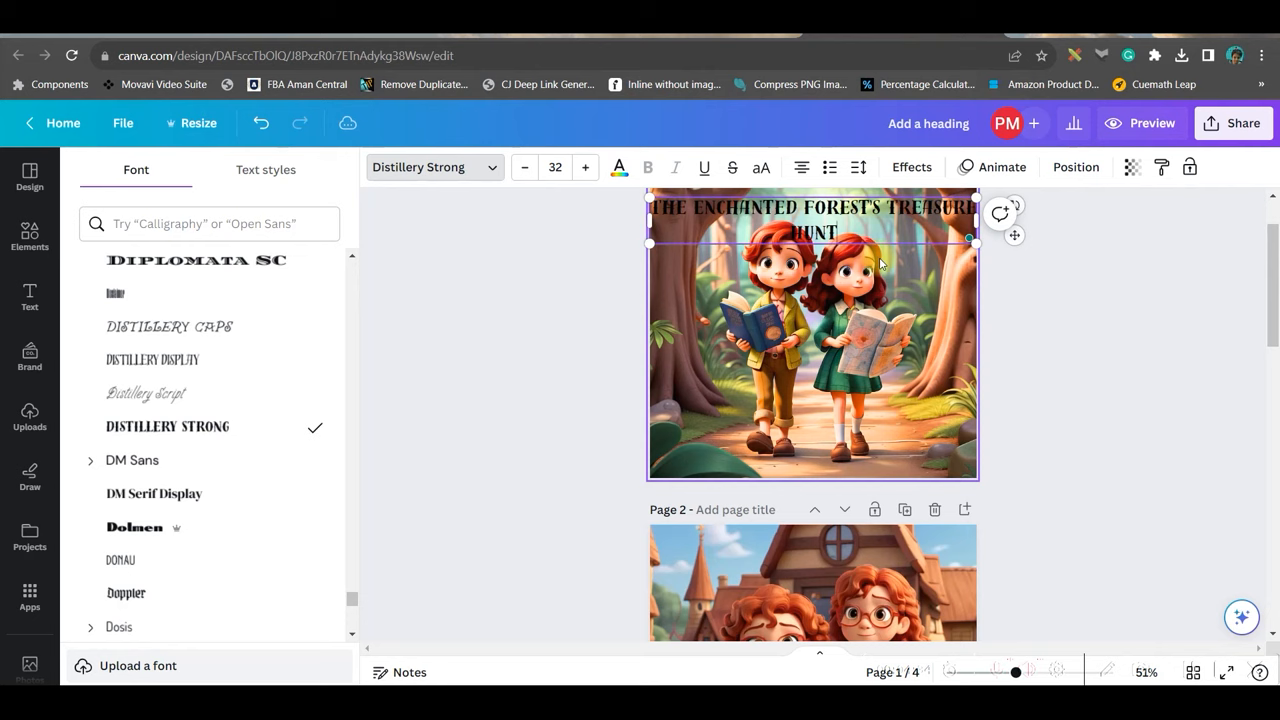
left_click(910, 168)
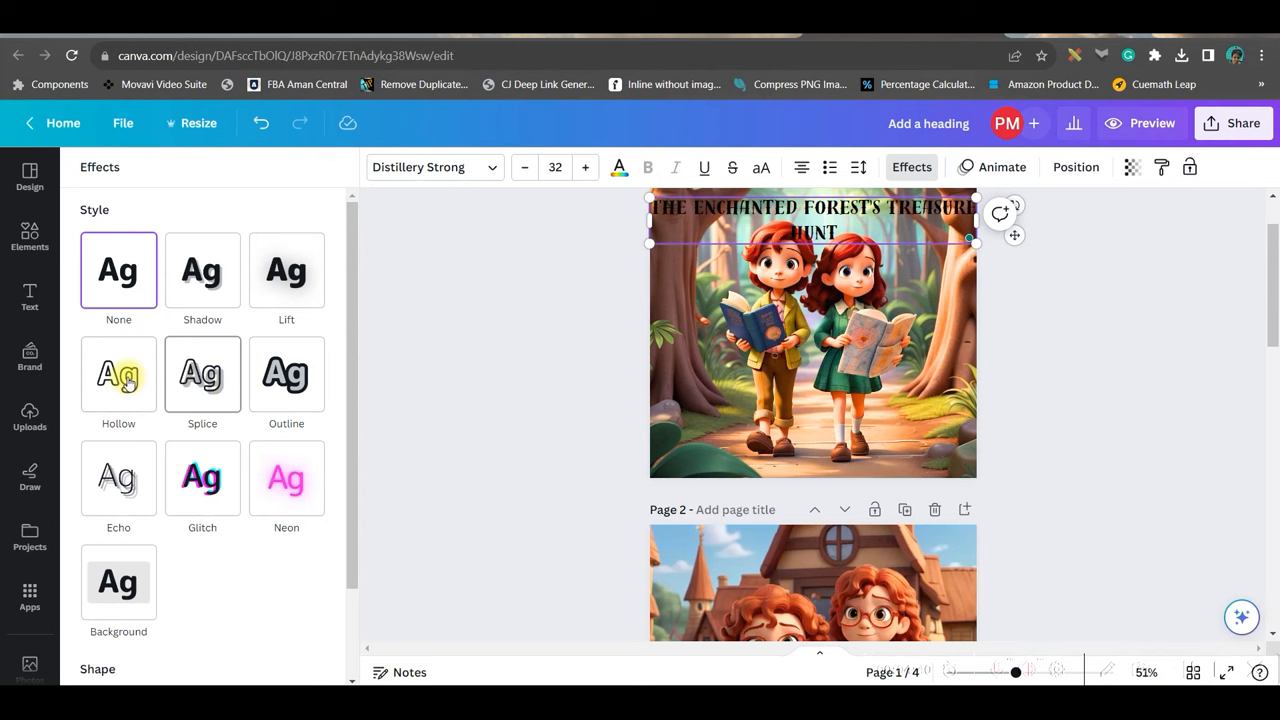
- Enlarge the cover title to size 42 and give it a Neon glow with adjusted intensity
left_click(286, 478)
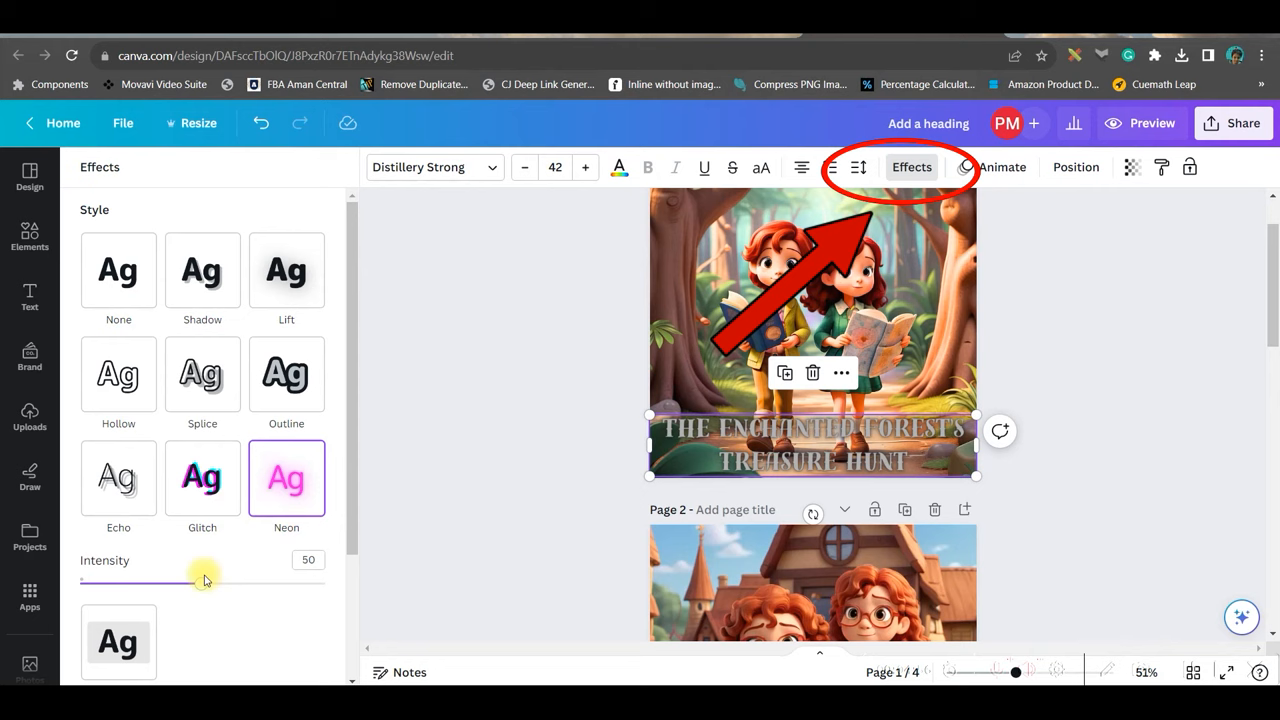
left_click_drag(196, 584, 224, 584)
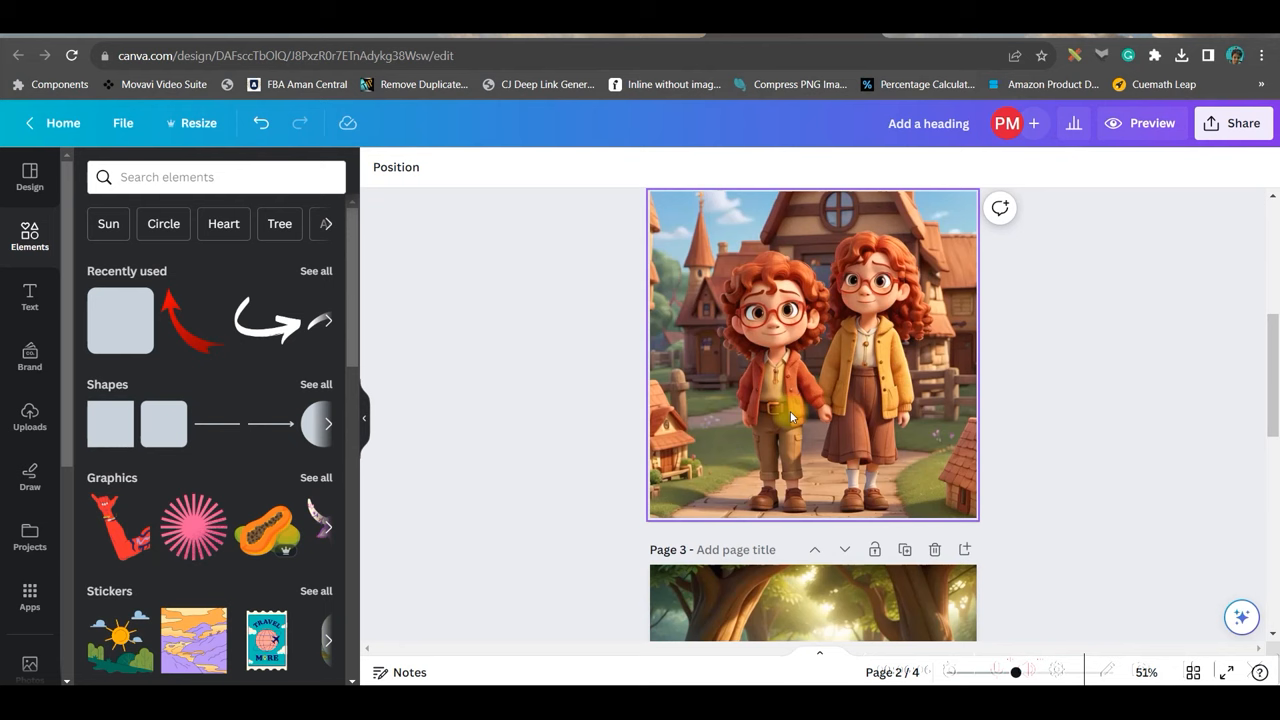
- Add the heading 'THE CALL OF THE ENCHANTED FOREST' on page 2 with a solid black Background effect
left_click(30, 296)
type("THE CALL OF THE ENCHANTED FOREST")
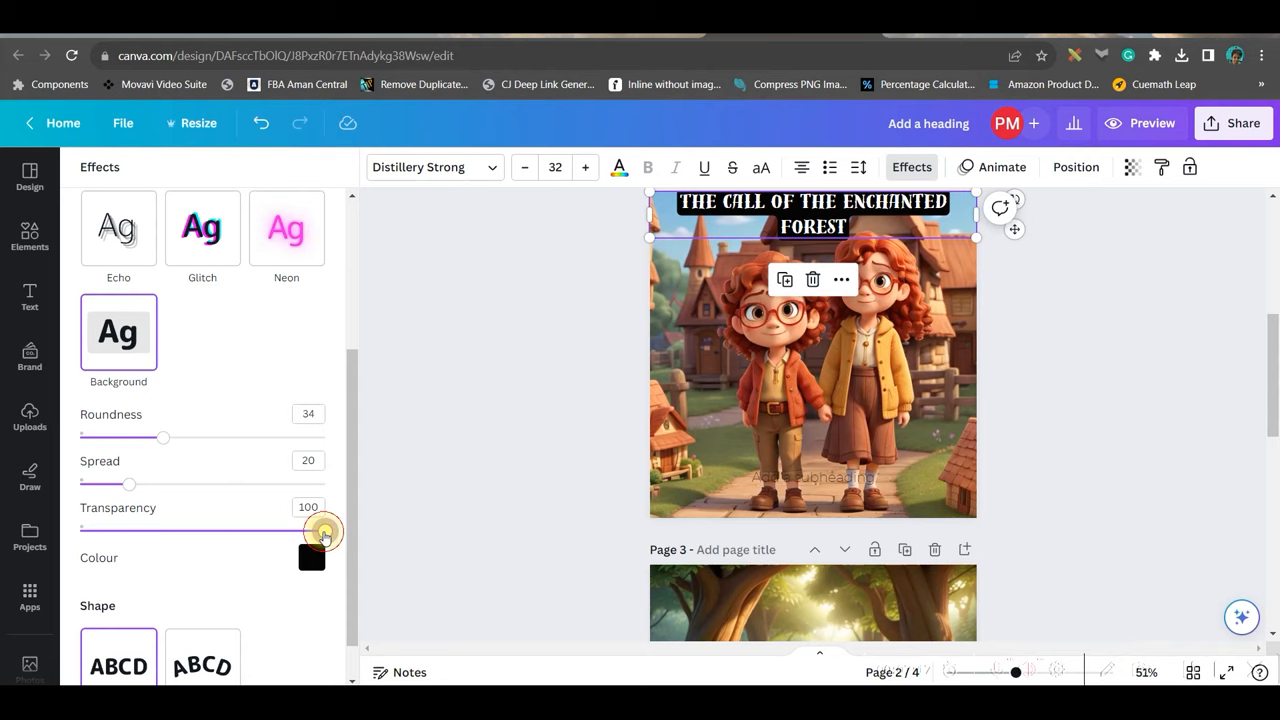
left_click(28, 296)
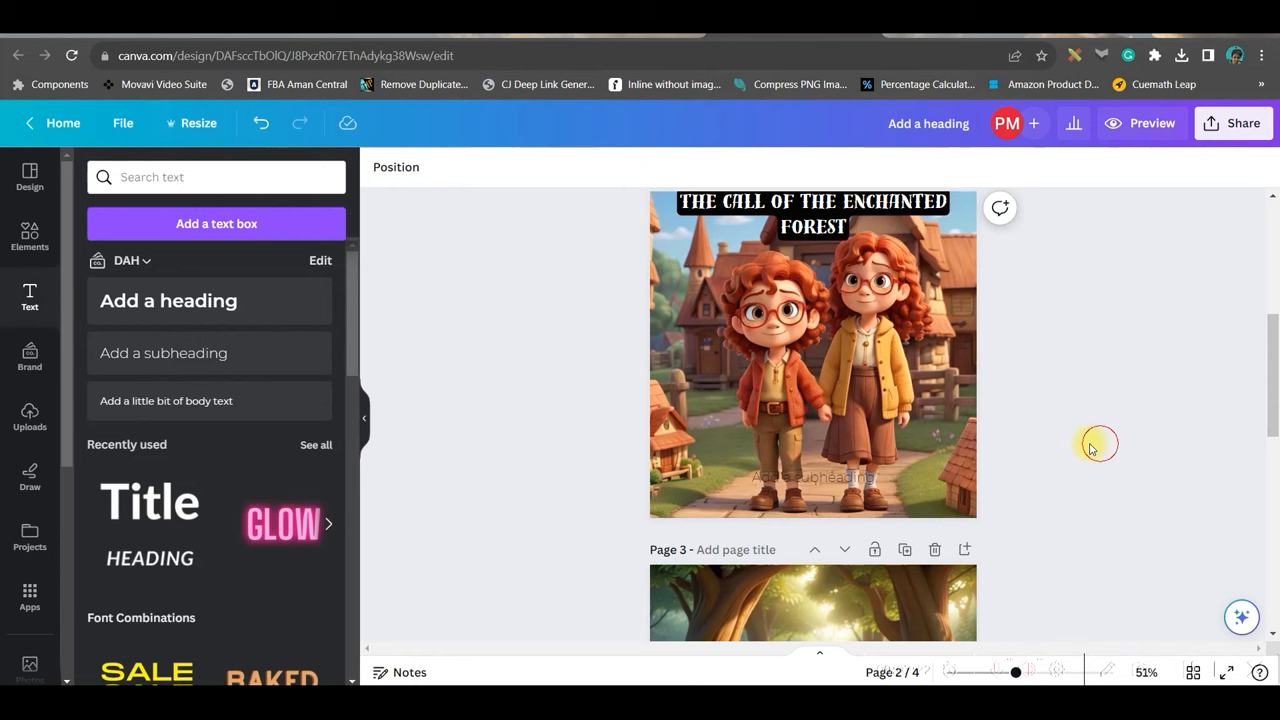
- Add yellow-backed story paragraphs to pages 2 and 3 and duplicate pages up to 13
left_click(812, 476)
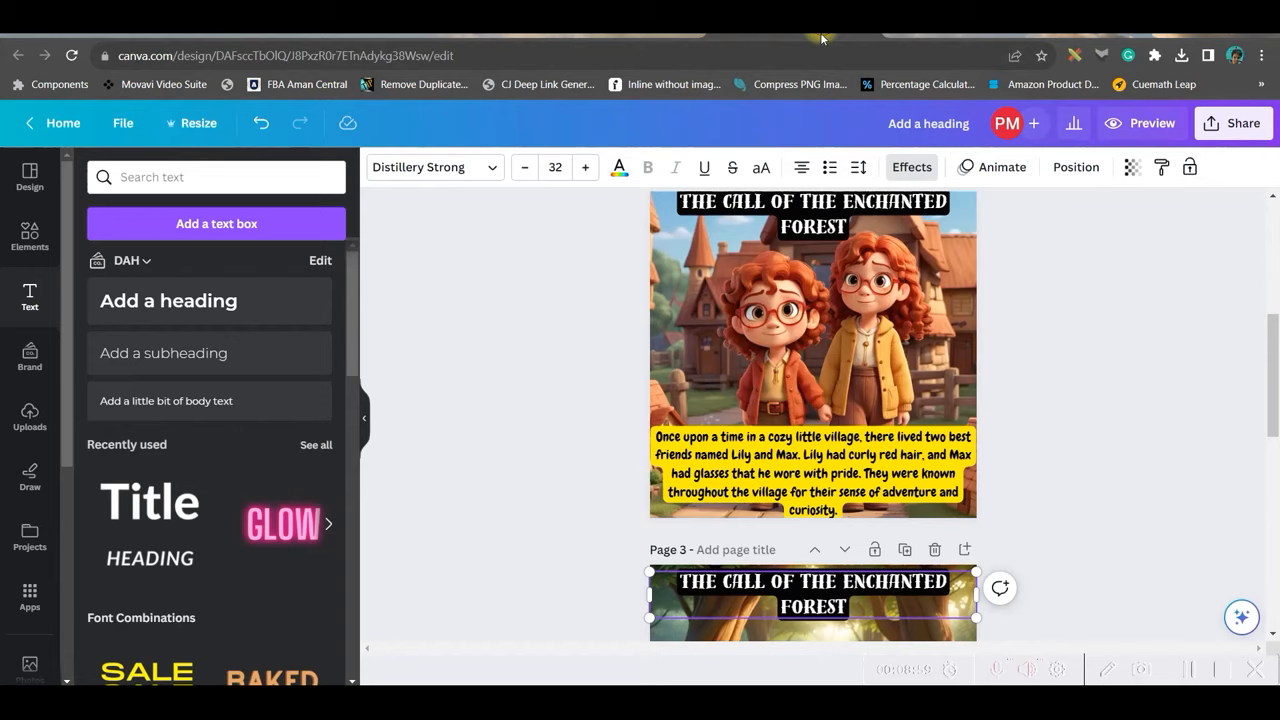
scroll("down", 3)
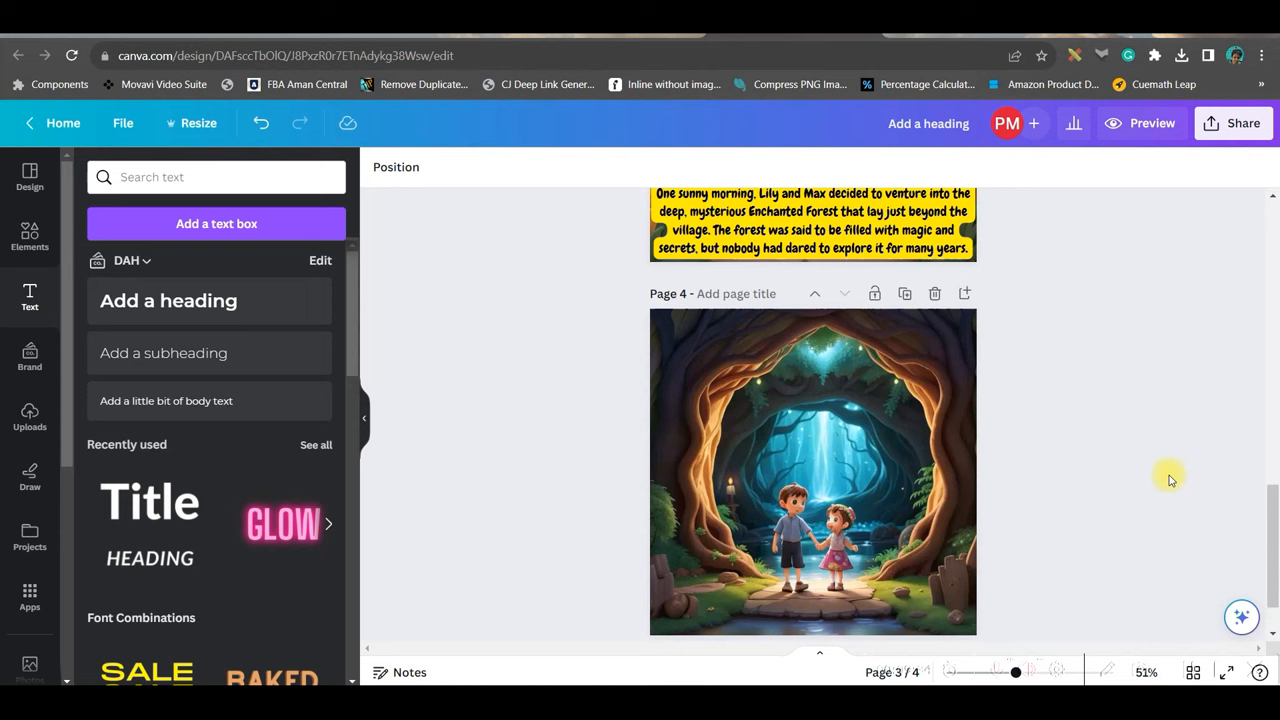
left_click(28, 414)
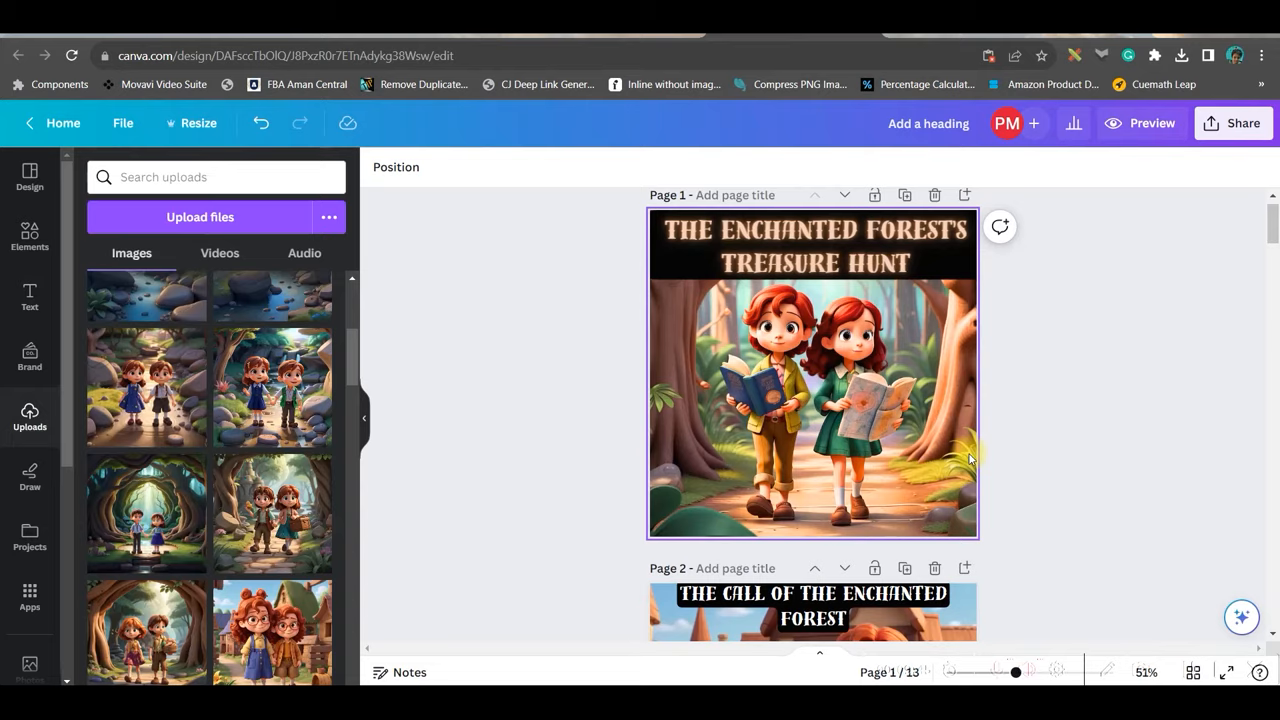
- Download the 13-page storybook from Share as a PDF
left_click(1232, 124)
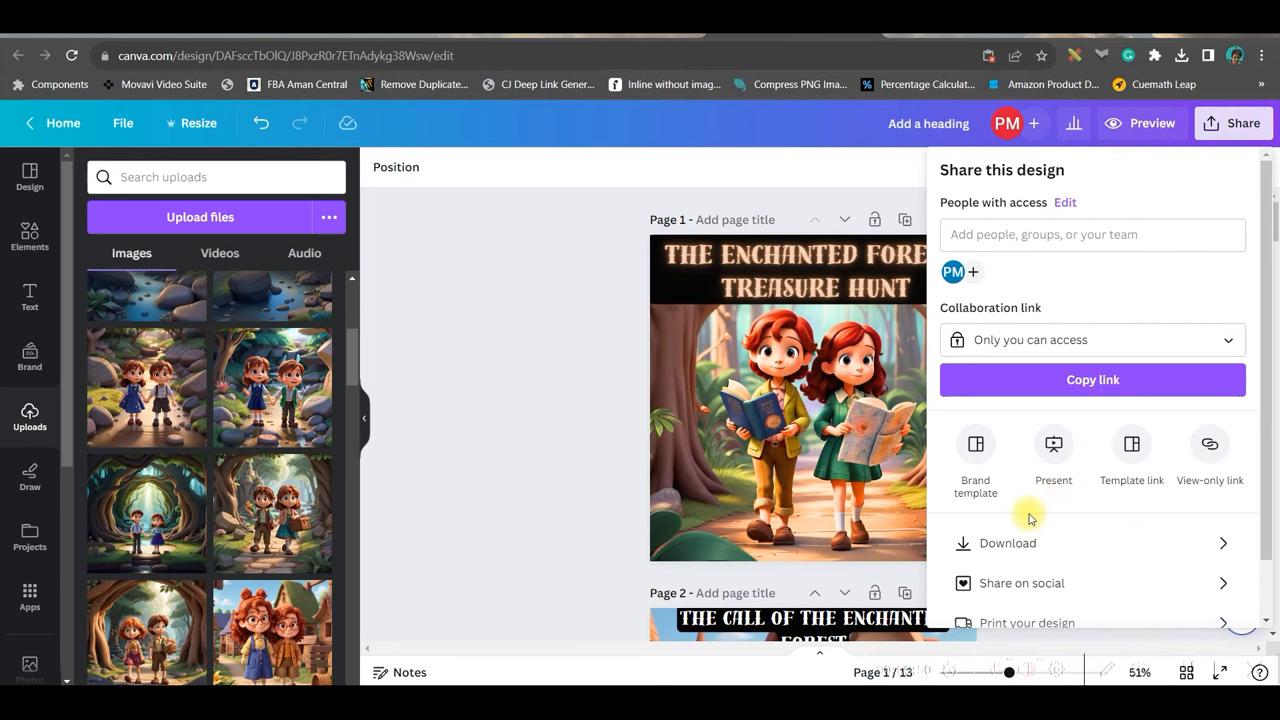
left_click(1008, 544)
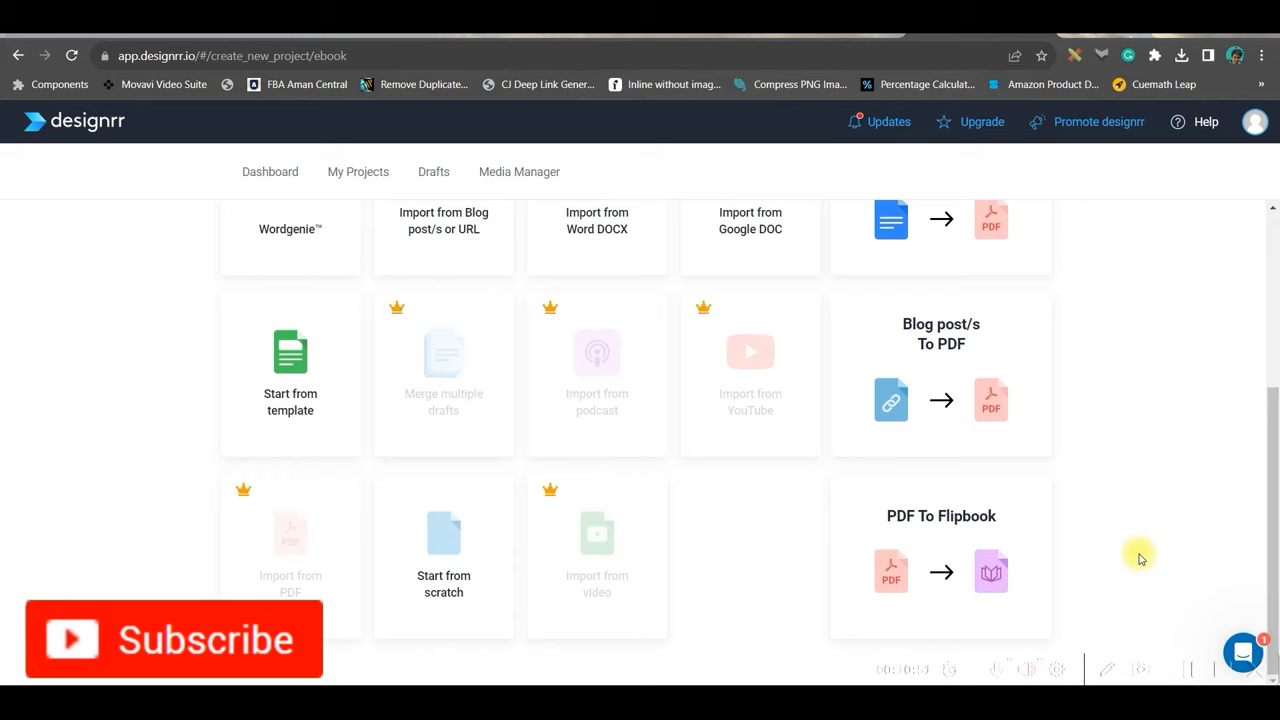
mouse_move(210, 72)
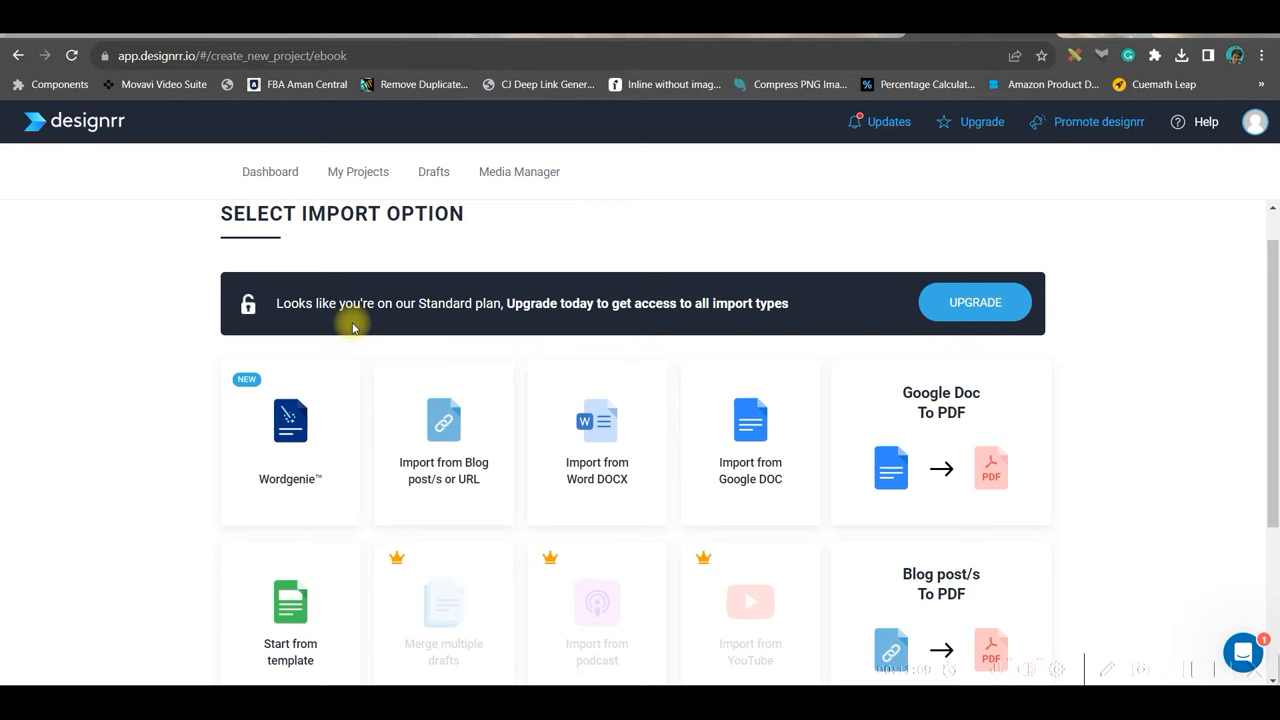
- Browse the Select Import Option choices, then return to the Designrr dashboard
scroll("down", 3)
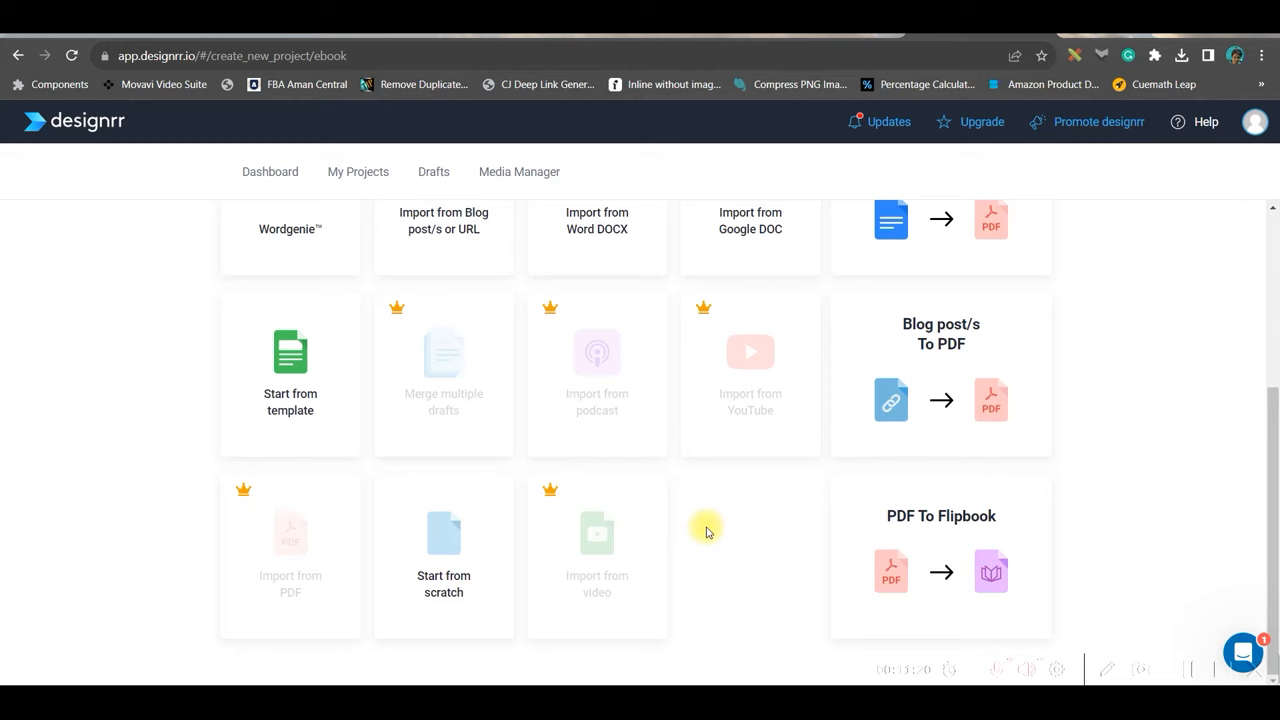
left_click(270, 172)
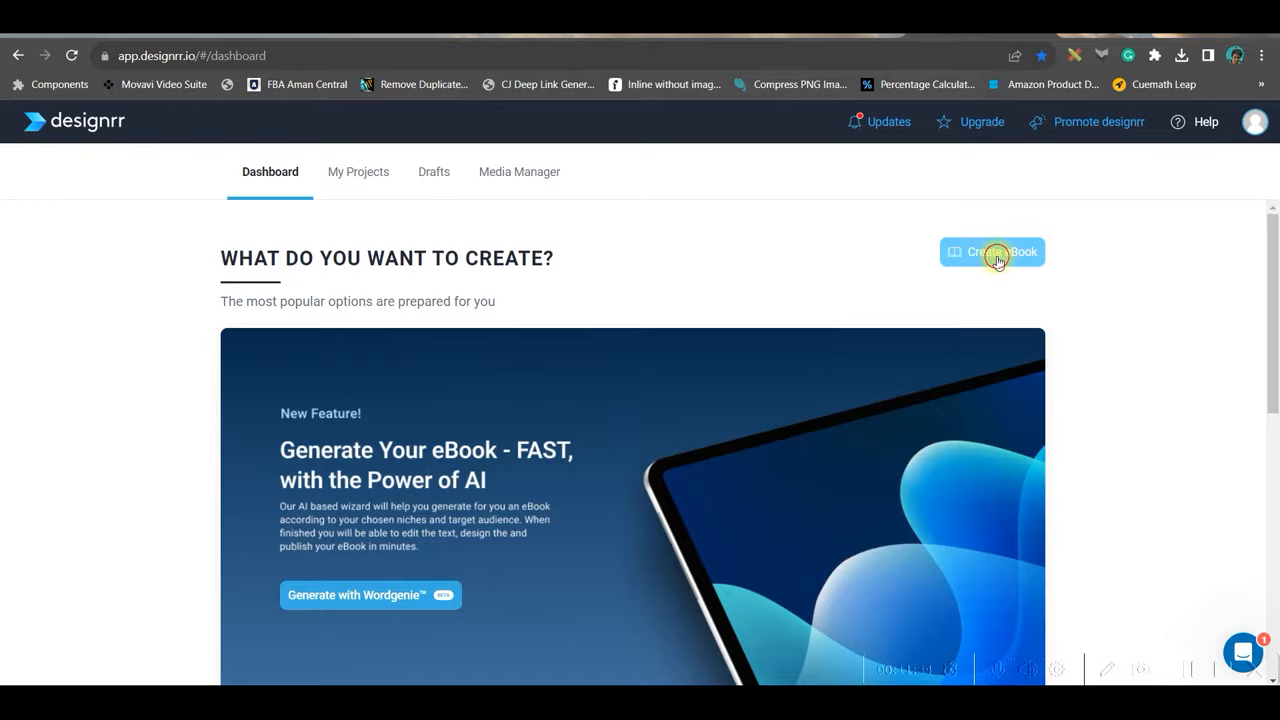
- Create a PDF-to-Flipbook ebook from the storybook PDF and open it in the viewer
left_click(992, 252)
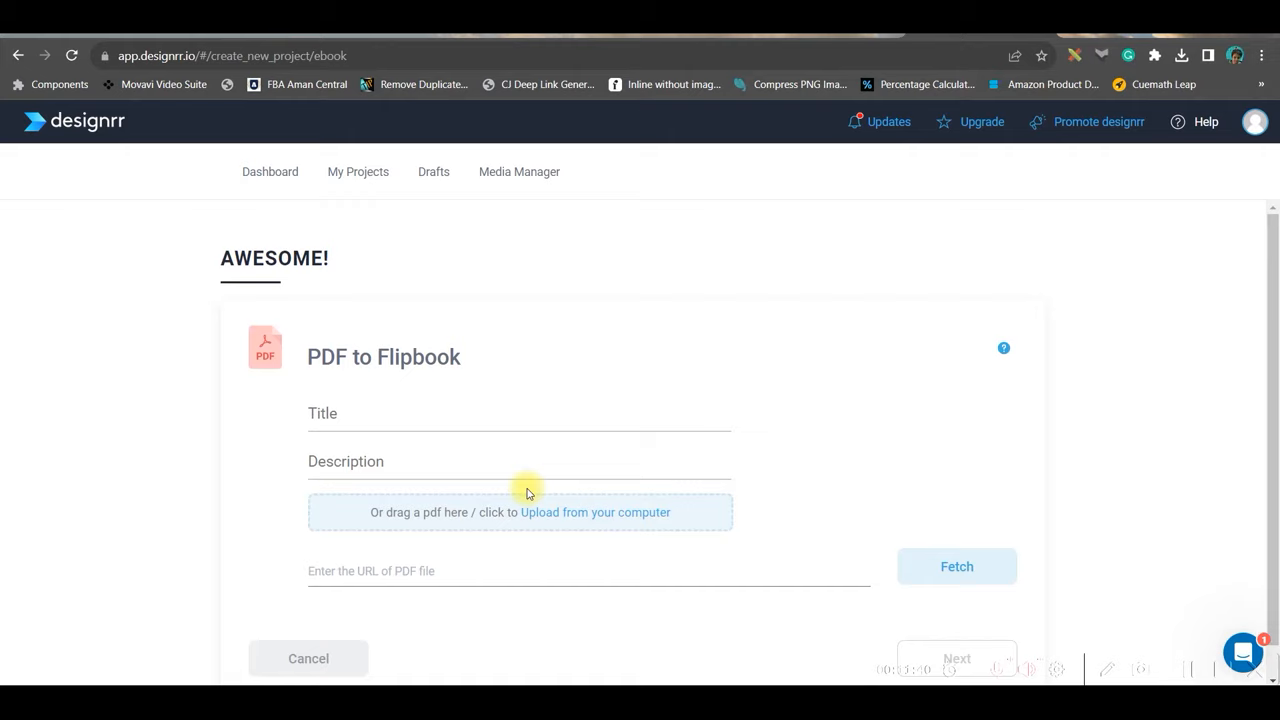
left_click(594, 512)
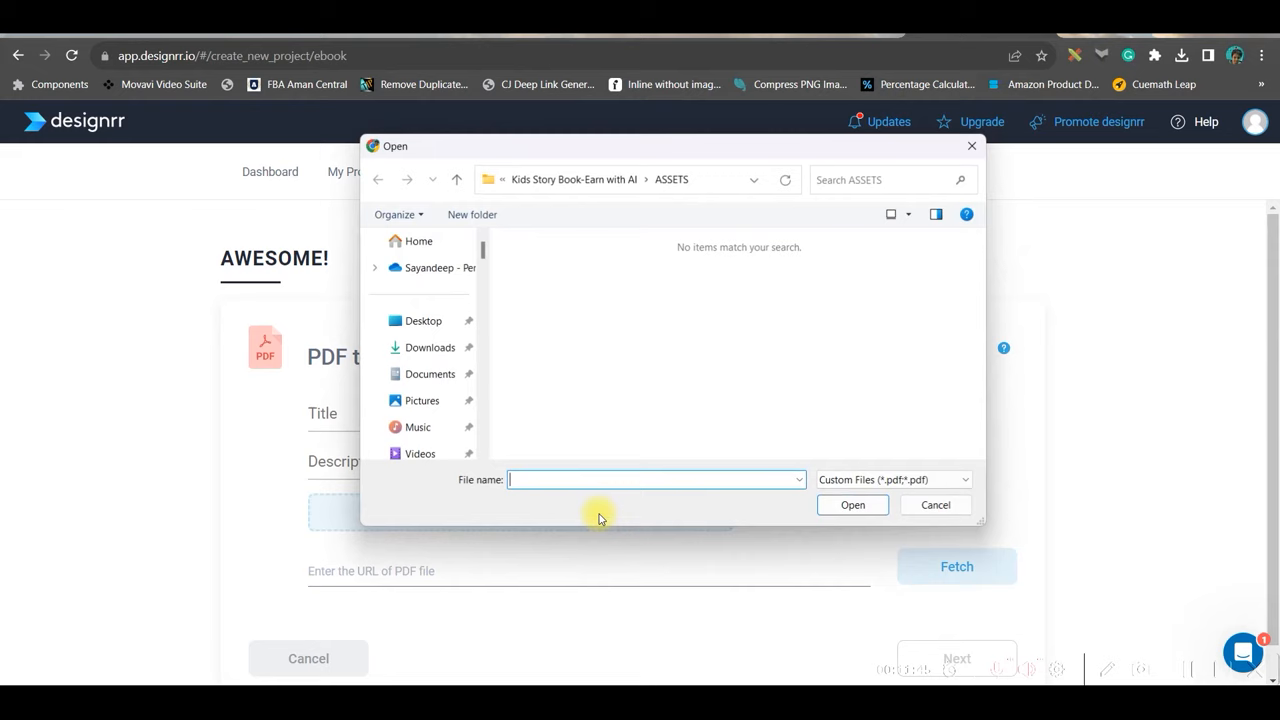
left_click(852, 504)
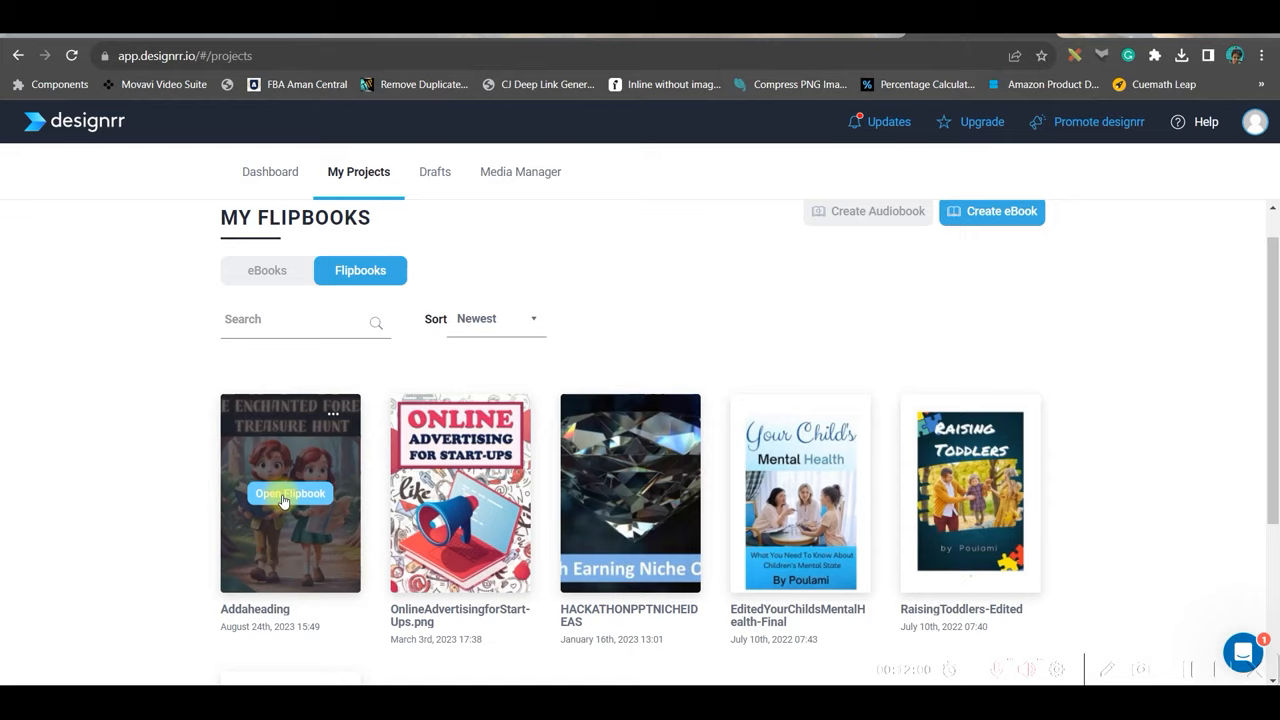
left_click(288, 492)
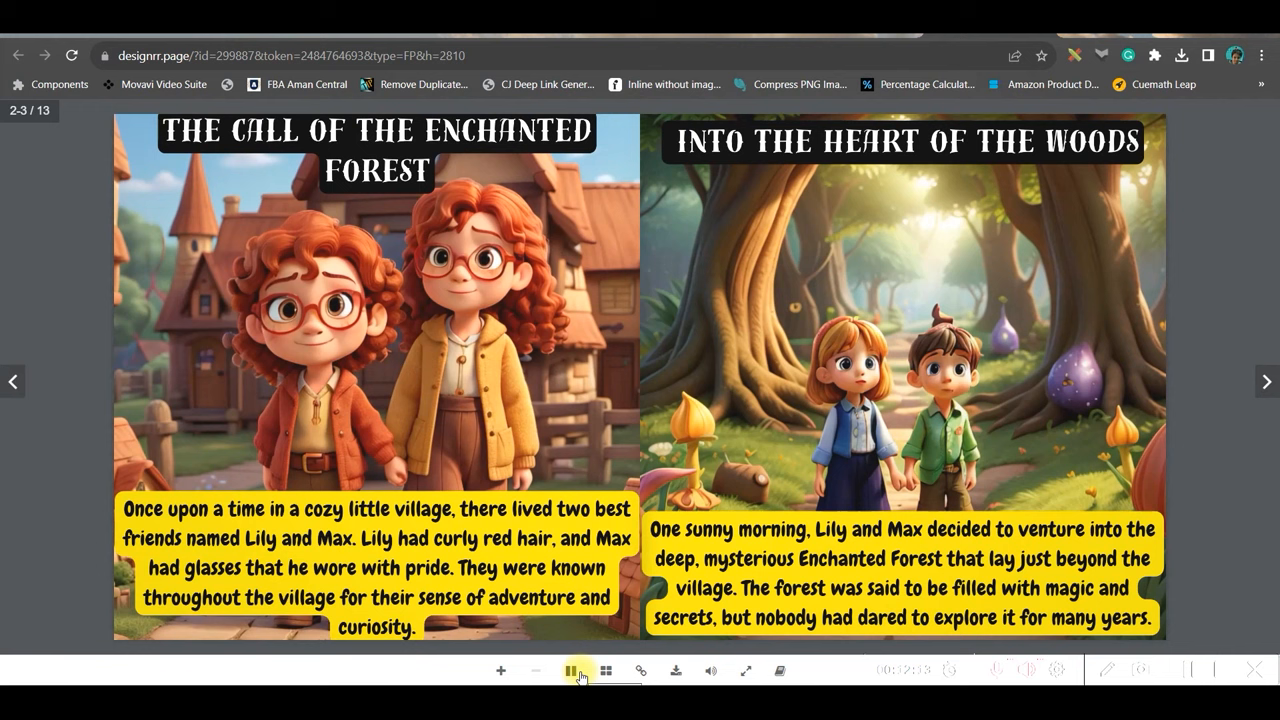